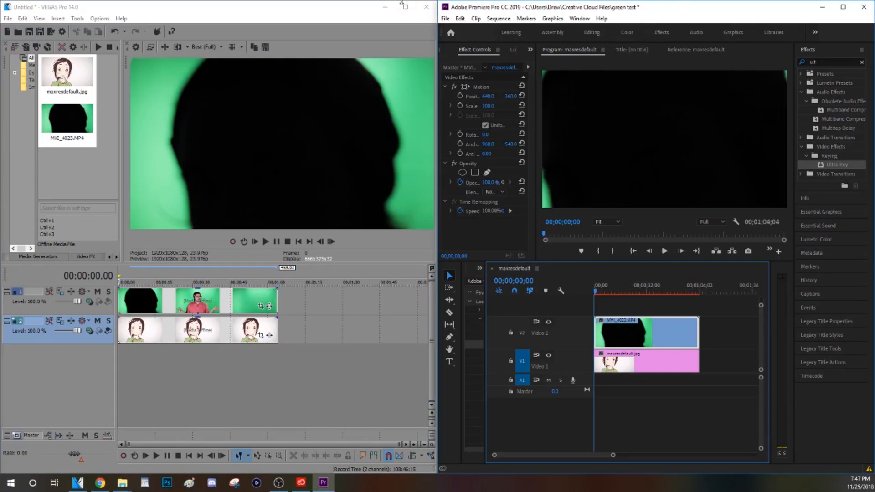
mouse_move(404, 10)
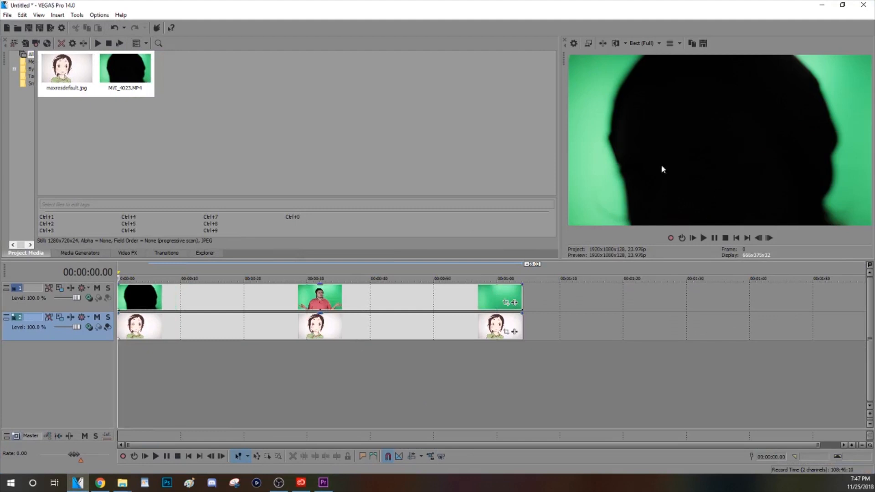
mouse_move(192, 340)
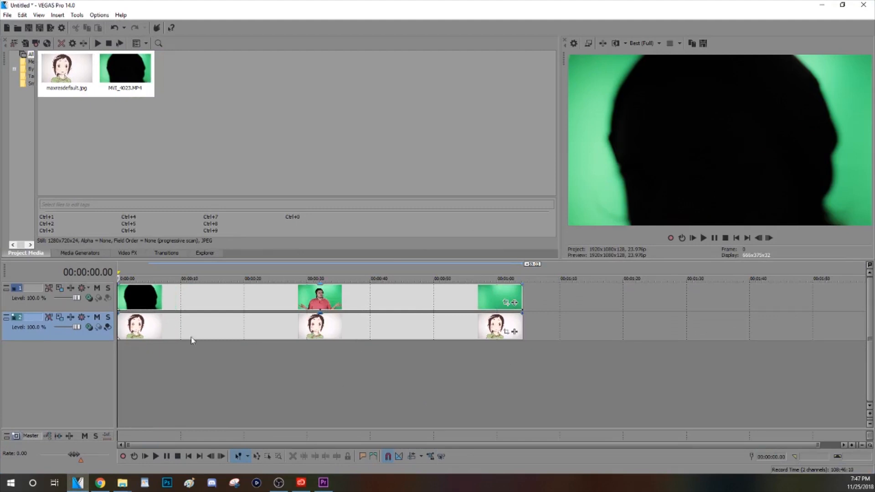
mouse_move(442, 295)
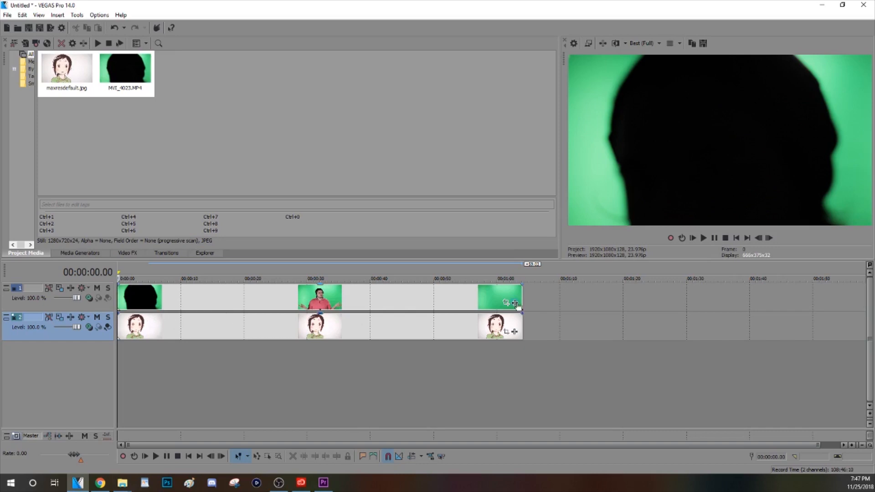
Apply VEGAS Chroma Keyer to the green-screen event through the Plug-In Chooser
left_click(514, 303)
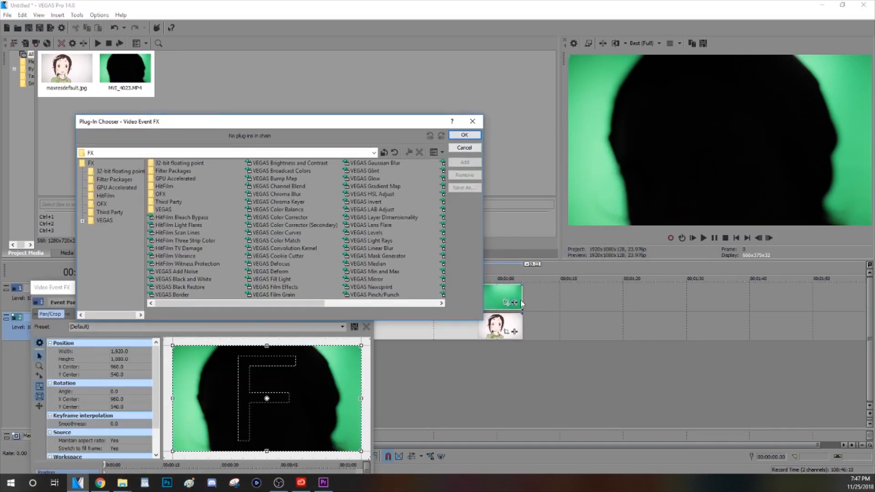
mouse_move(296, 210)
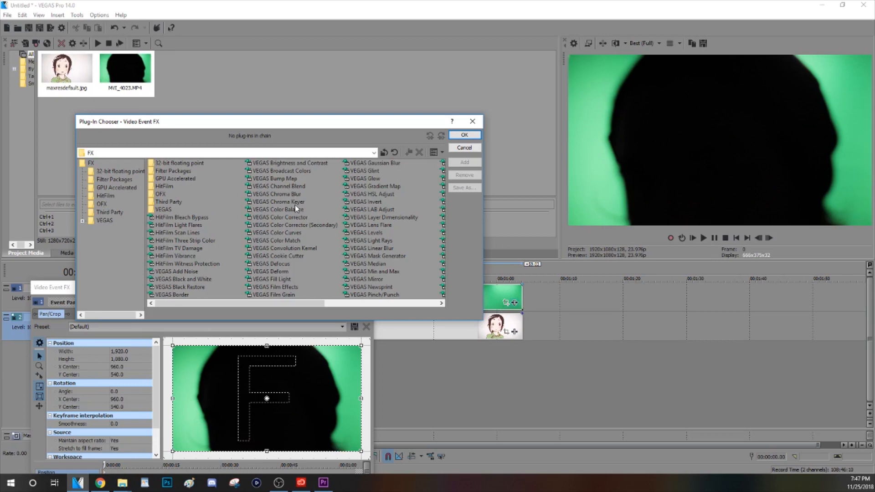
left_click(464, 147)
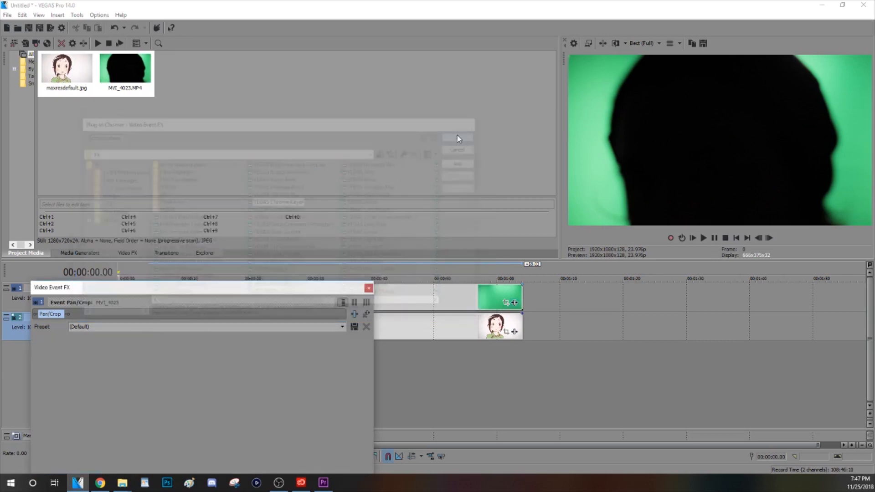
left_click(457, 139)
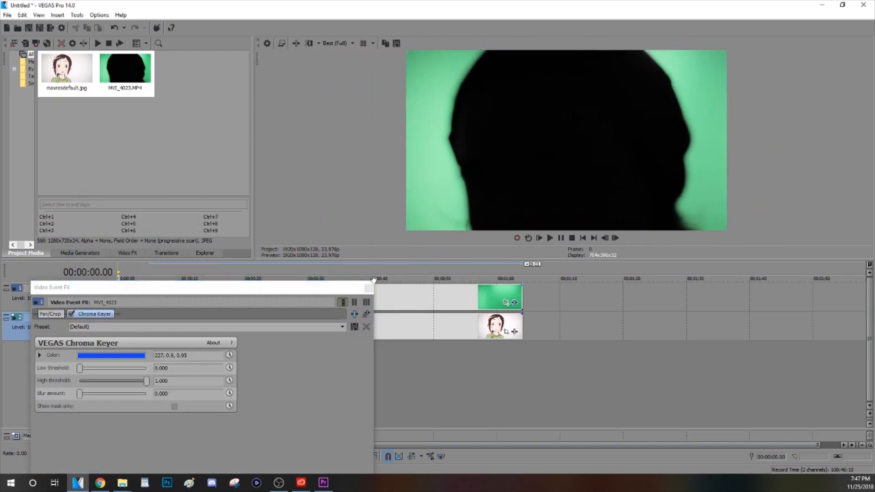
Sample the green backdrop behind the man as key colour, then refine its shade in the HSV picker
left_click(396, 279)
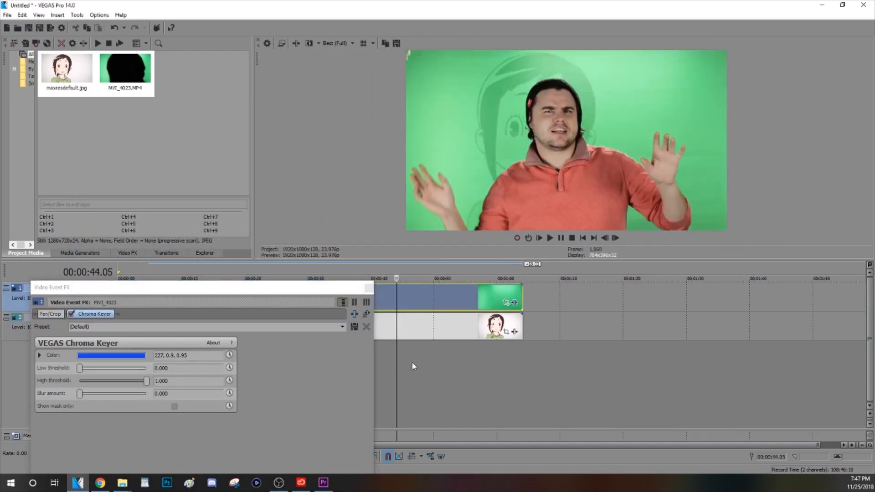
left_click(112, 355)
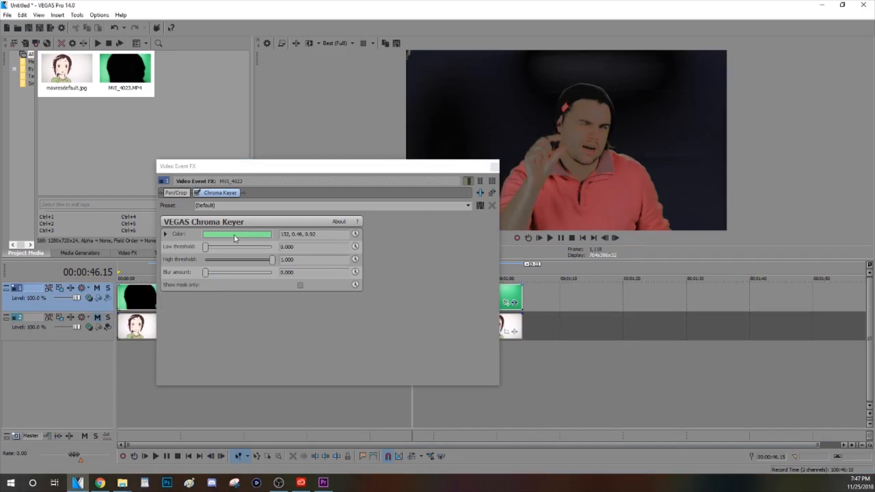
left_click(236, 234)
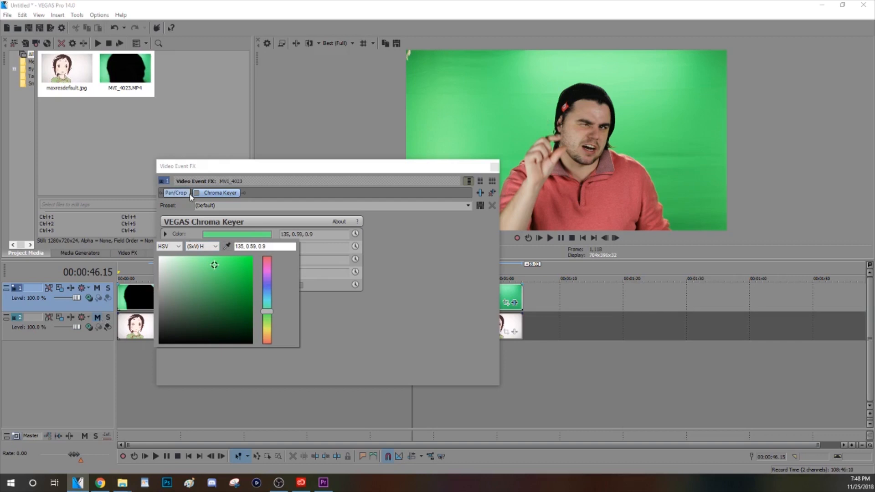
left_click(197, 193)
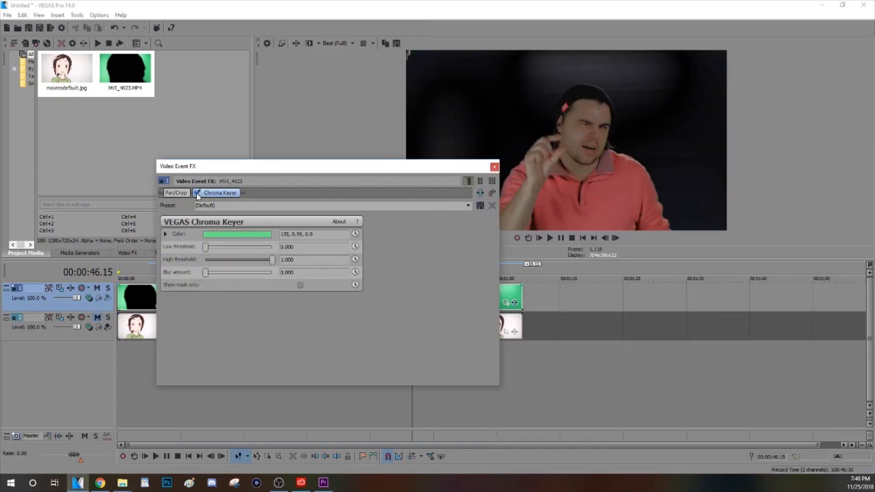
left_click(237, 234)
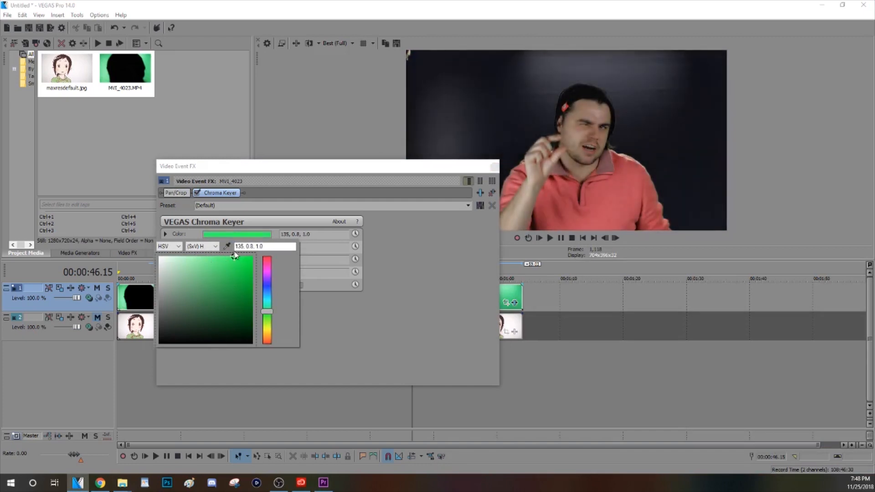
left_click(205, 270)
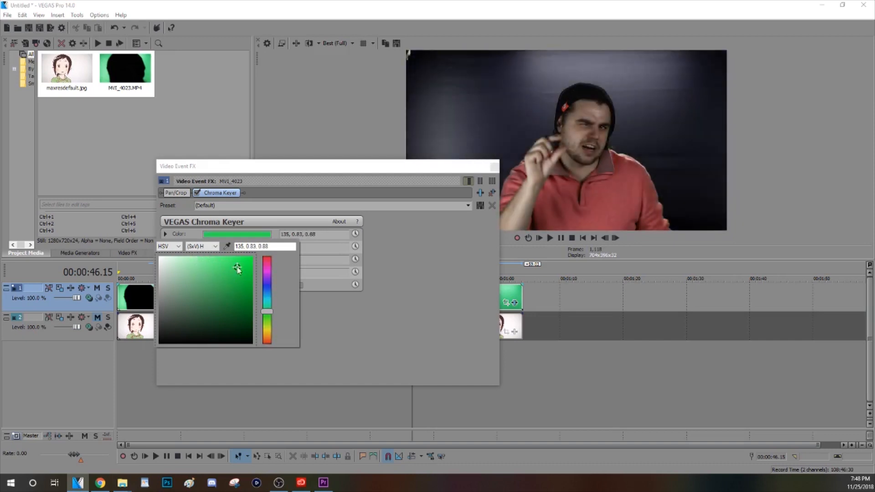
left_click_drag(237, 268, 218, 294)
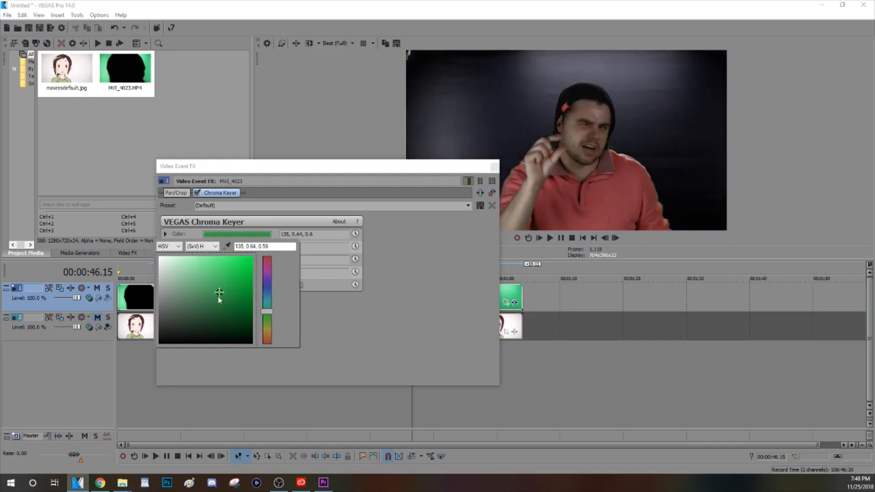
left_click(224, 282)
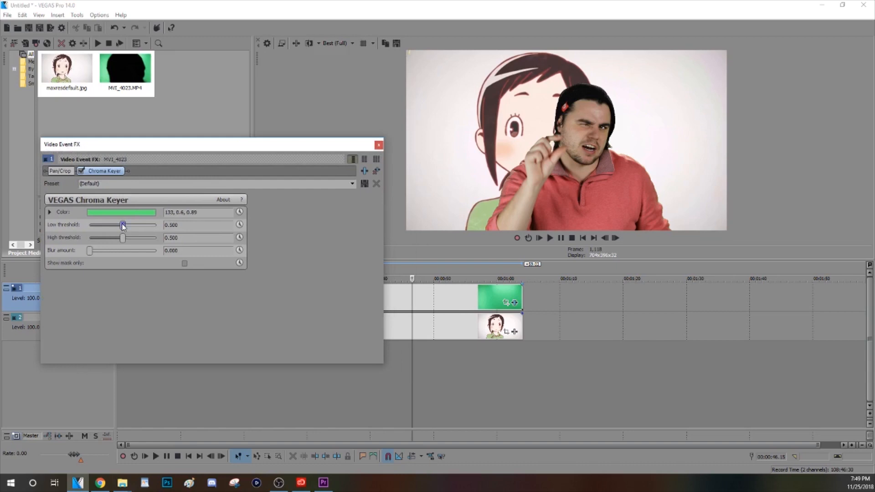
Sweep the Chroma Keyer Low threshold back and forth, settling around 0.503
left_click_drag(122, 224, 144, 225)
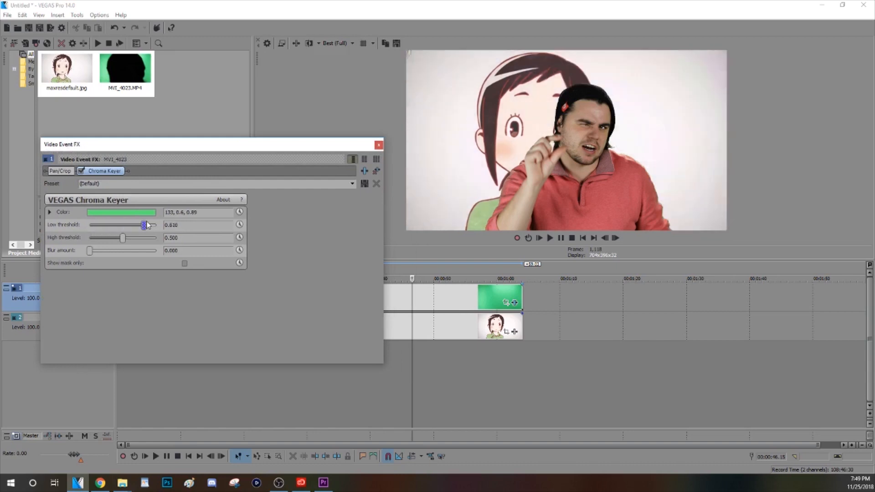
left_click_drag(145, 224, 131, 224)
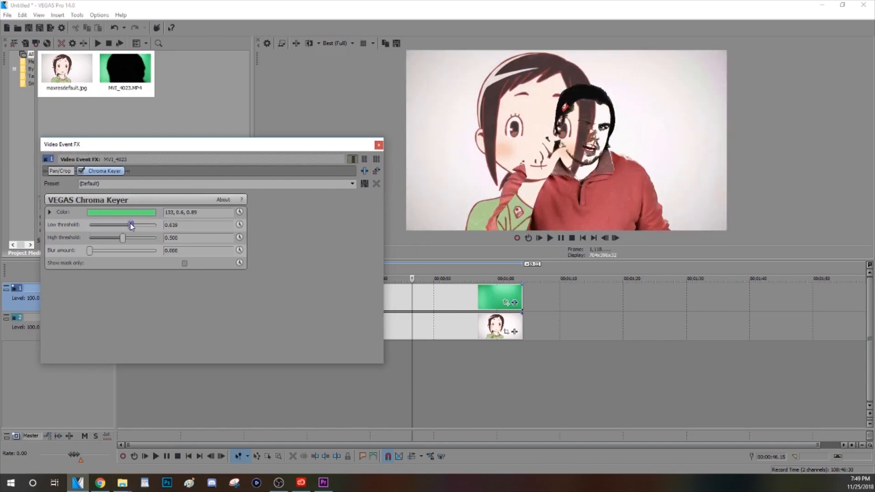
left_click_drag(131, 225, 123, 224)
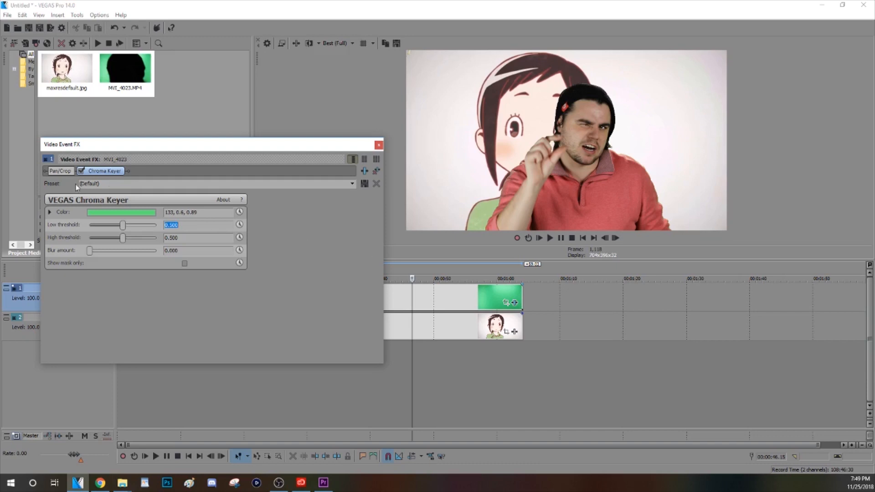
left_click_drag(123, 224, 146, 225)
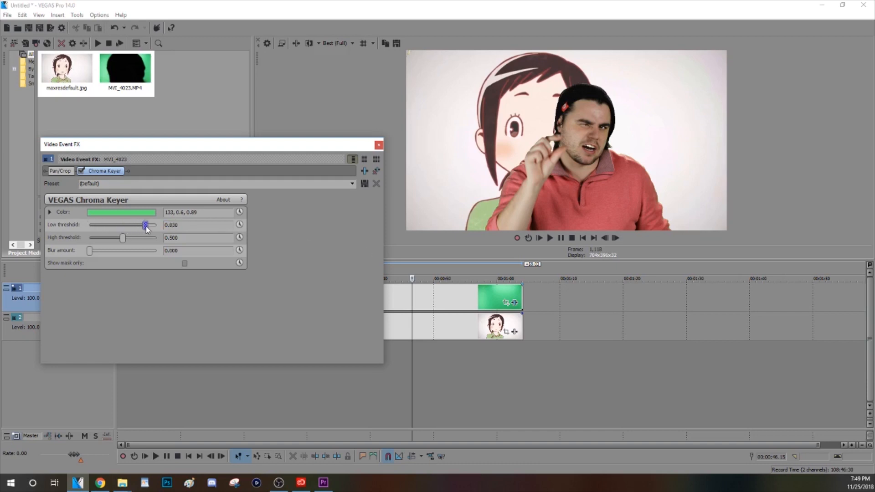
left_click_drag(146, 224, 124, 225)
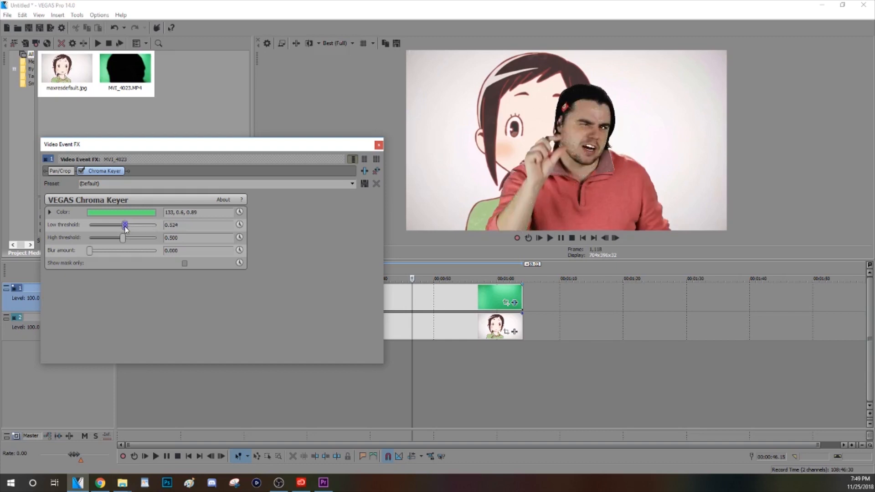
left_click_drag(124, 224, 96, 224)
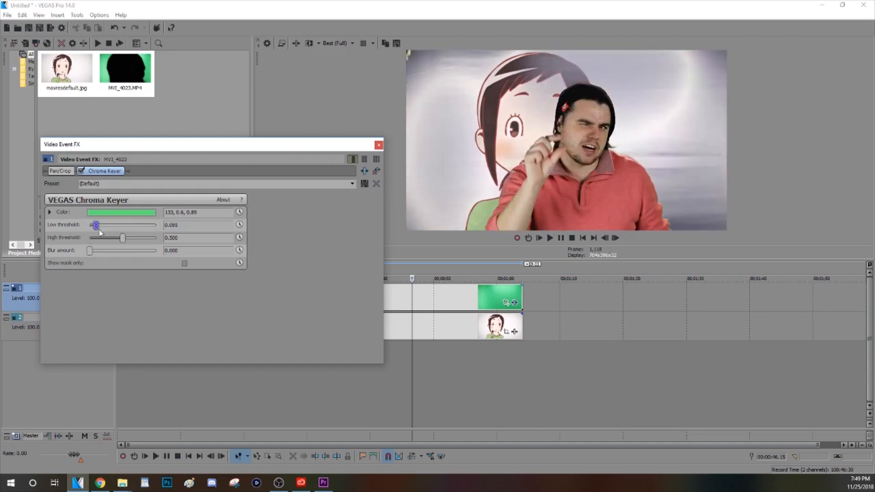
left_click_drag(96, 225, 124, 224)
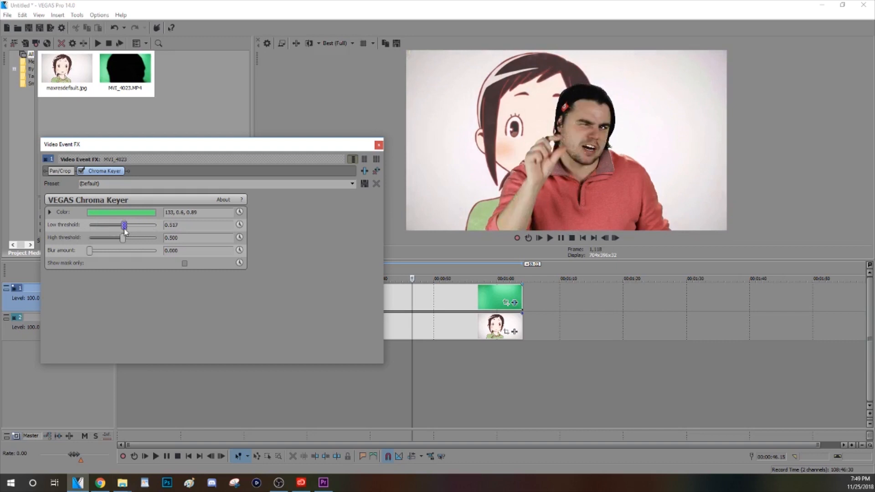
left_click_drag(124, 224, 123, 224)
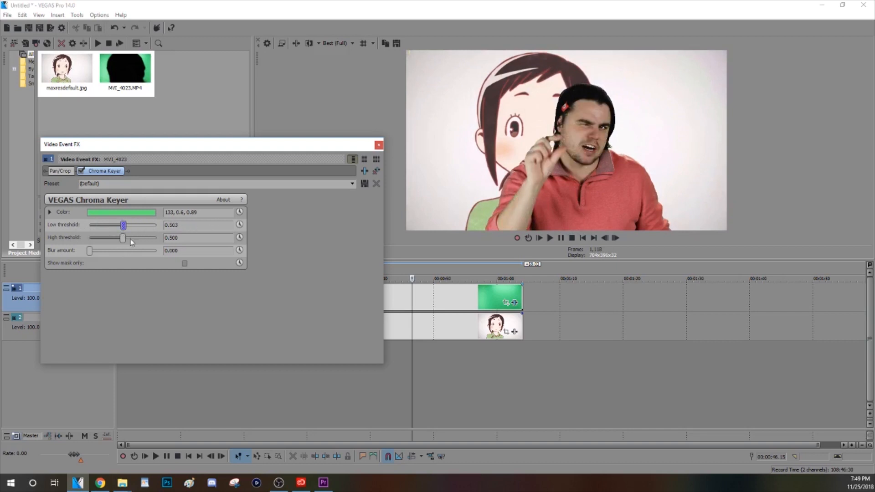
Sweep the Chroma Keyer High threshold across its range, settling around 0.524
left_click_drag(123, 238, 90, 238)
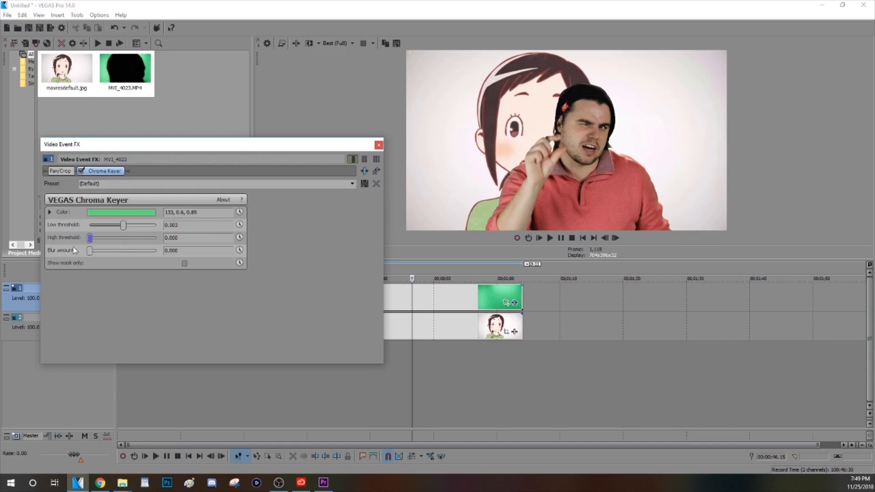
left_click_drag(89, 238, 105, 238)
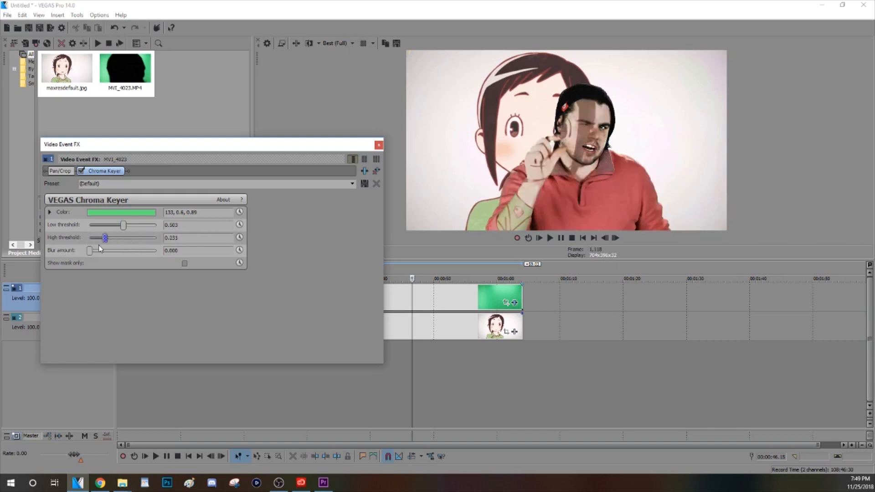
left_click_drag(105, 238, 156, 238)
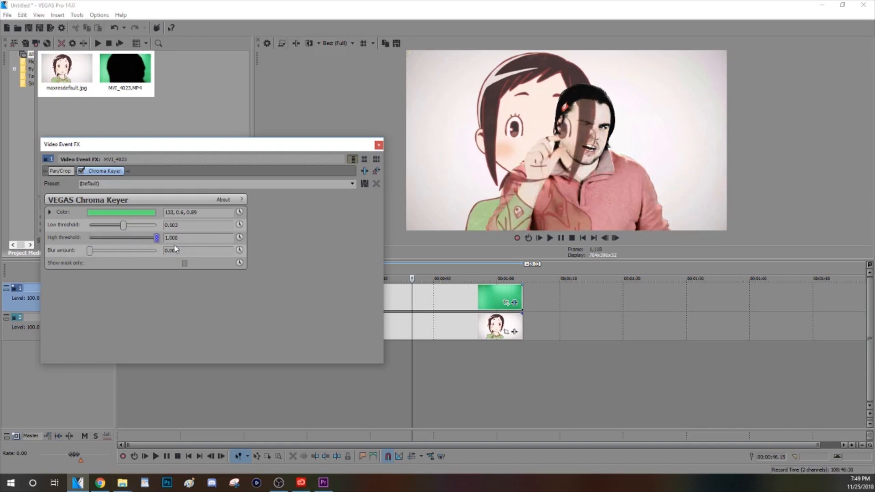
left_click_drag(156, 237, 88, 237)
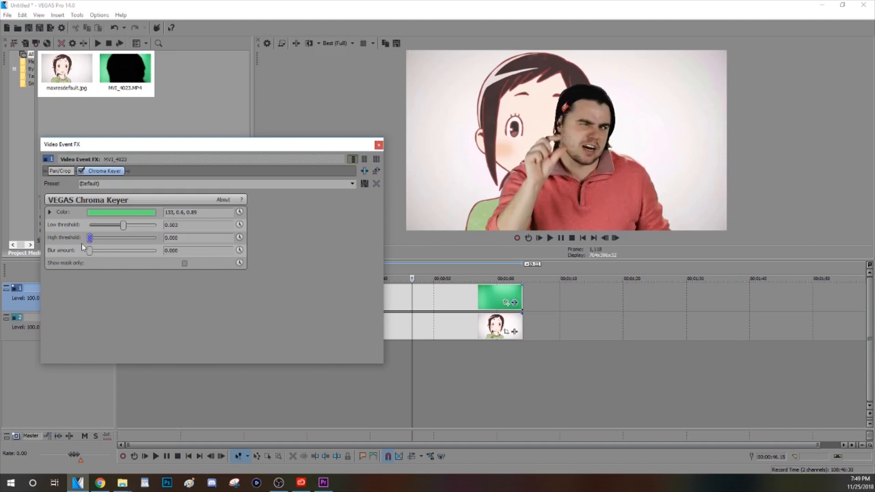
left_click_drag(90, 237, 156, 237)
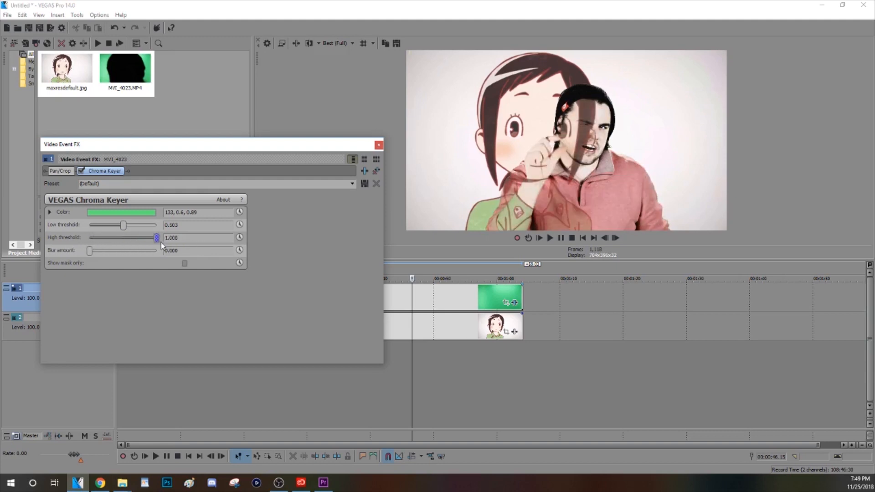
left_click_drag(157, 238, 114, 238)
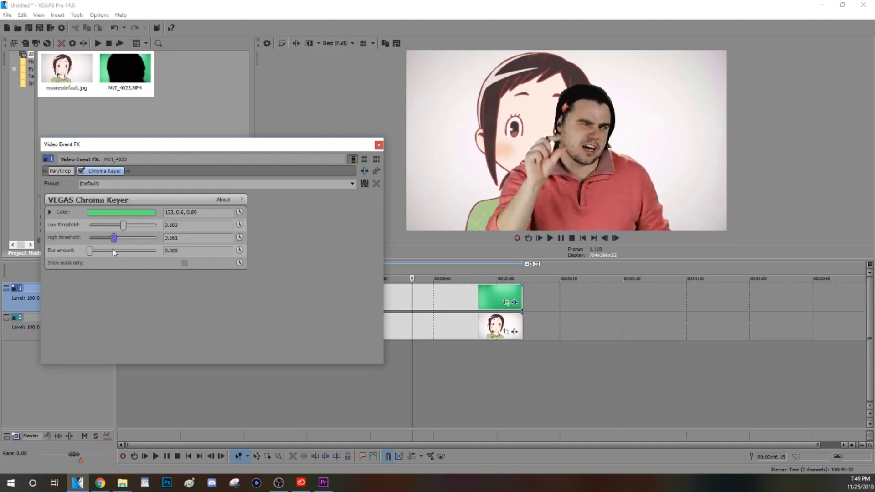
left_click_drag(114, 239, 117, 238)
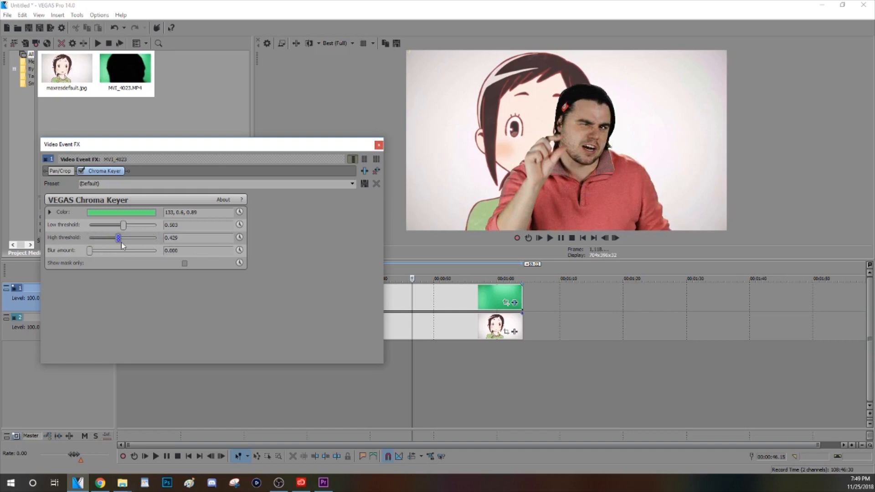
left_click_drag(117, 238, 123, 238)
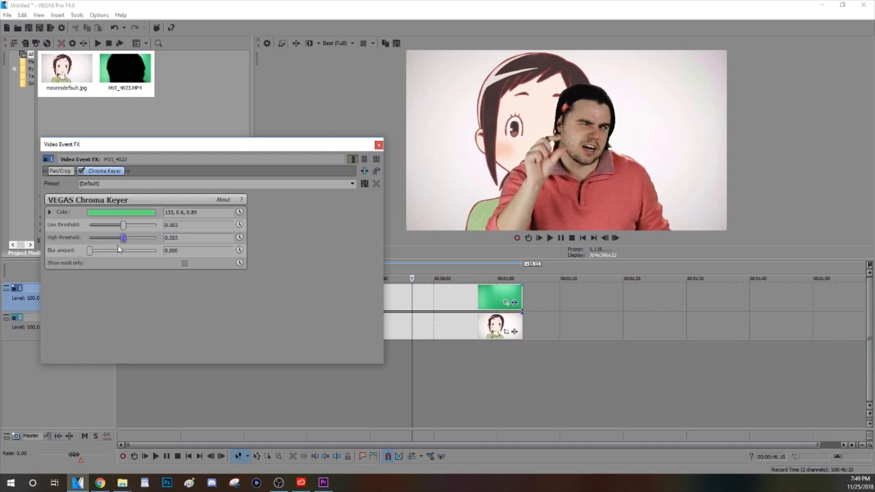
left_click_drag(124, 238, 119, 238)
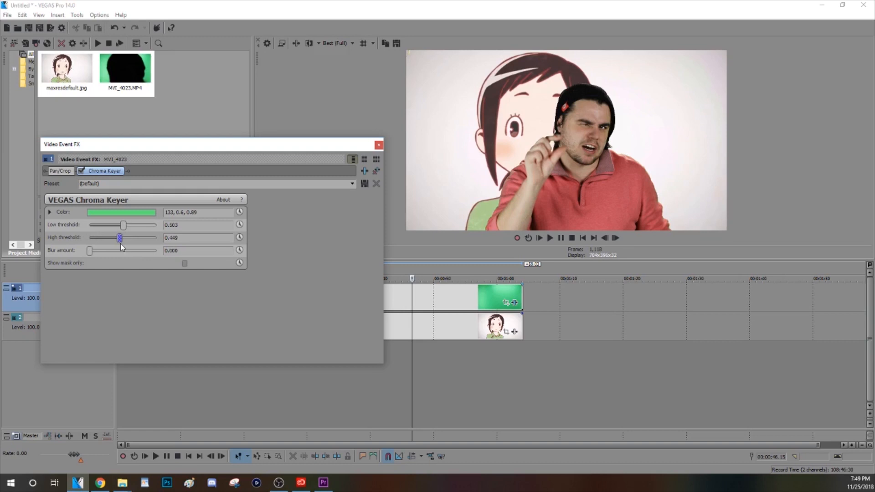
left_click_drag(119, 238, 123, 238)
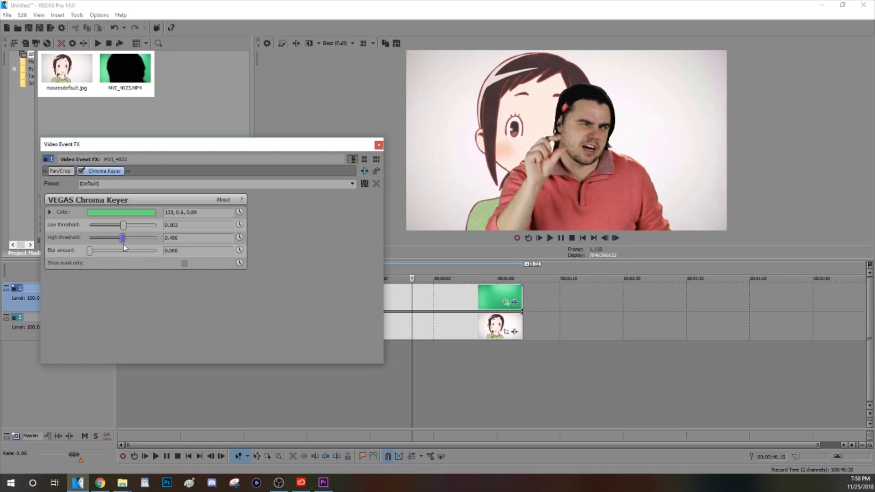
left_click_drag(123, 238, 125, 237)
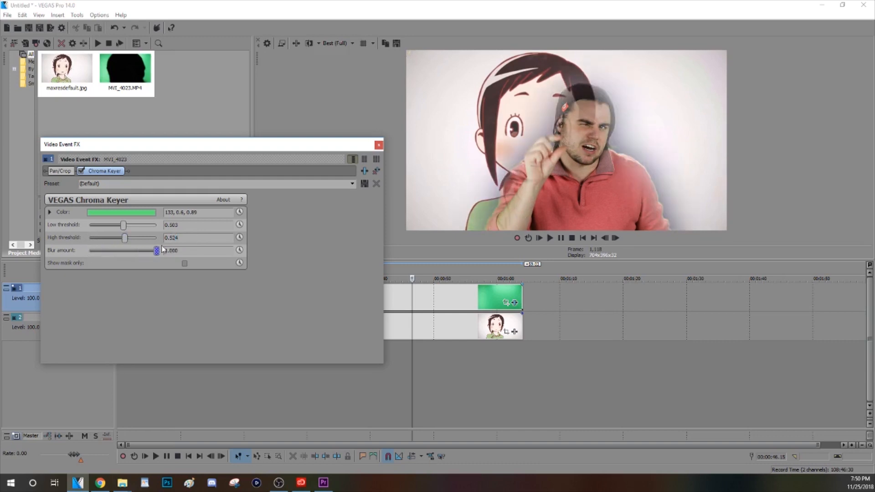
Set the Blur amount back to 0 and close the Video Event FX window
left_click_drag(156, 250, 128, 250)
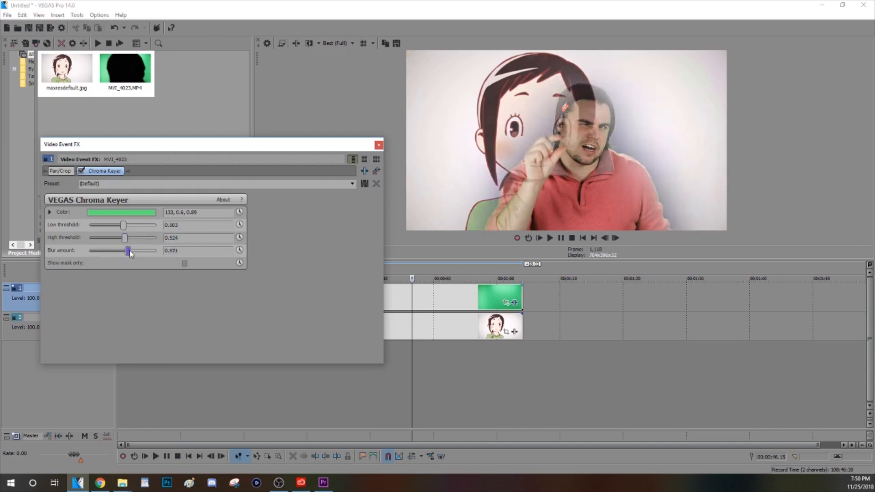
left_click_drag(127, 251, 90, 251)
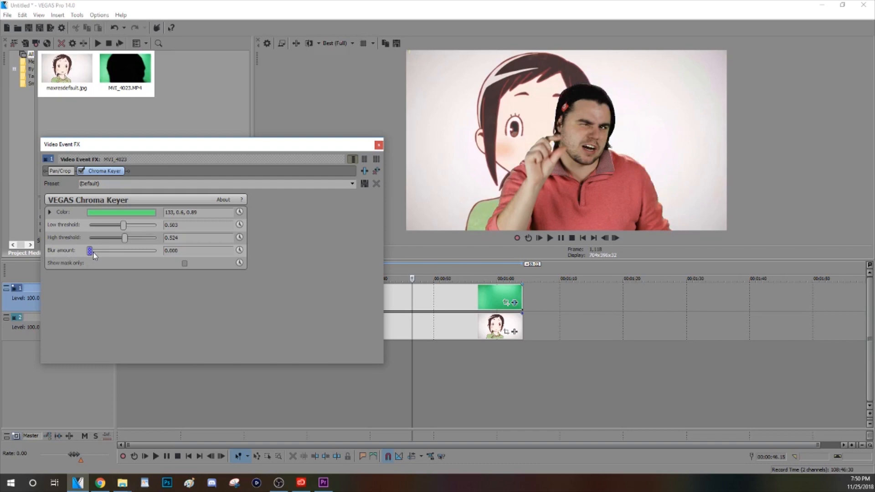
left_click_drag(89, 251, 93, 250)
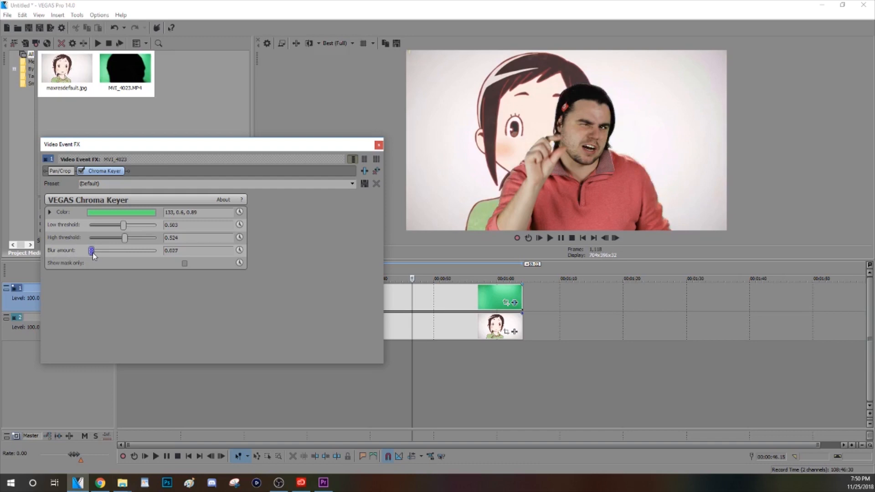
left_click_drag(92, 251, 90, 251)
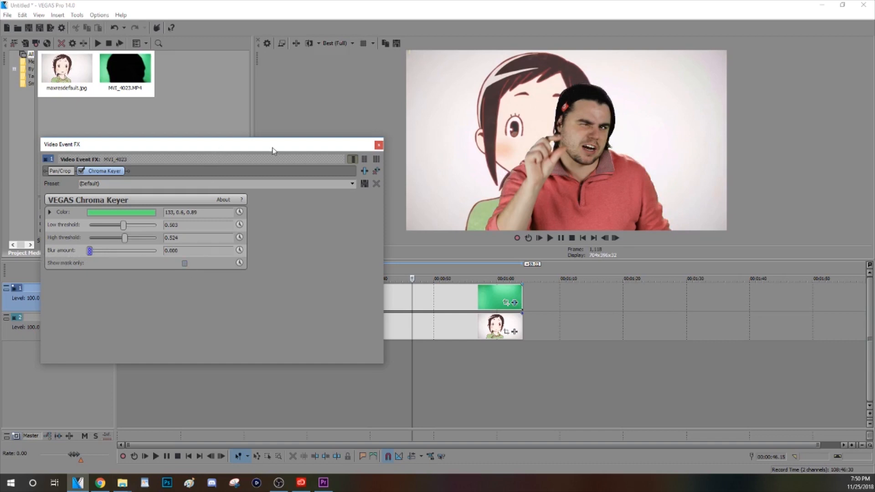
left_click(379, 145)
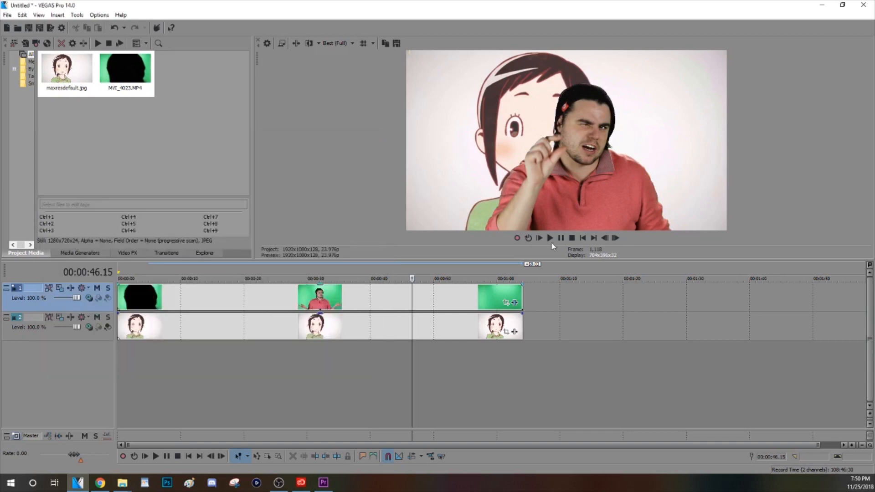
left_click(155, 457)
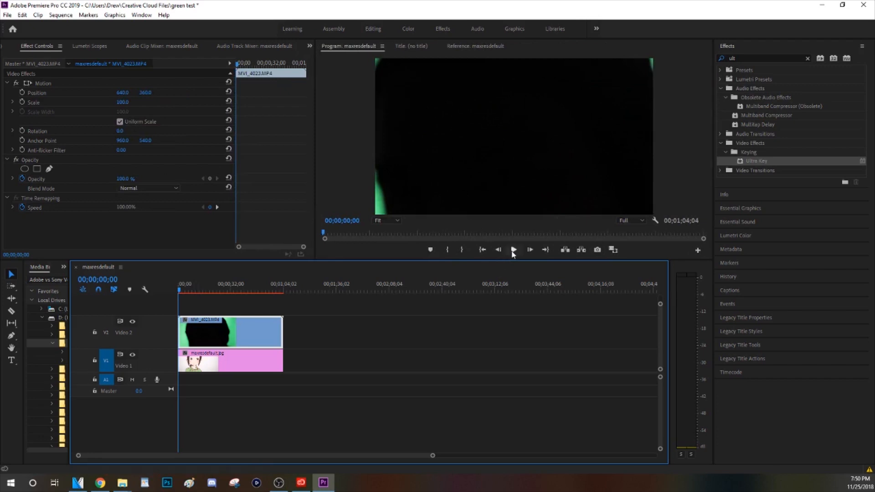
Pause on the man, apply Ultra Key to MVI_4023.MP4, and scroll to Key Color
left_click(512, 249)
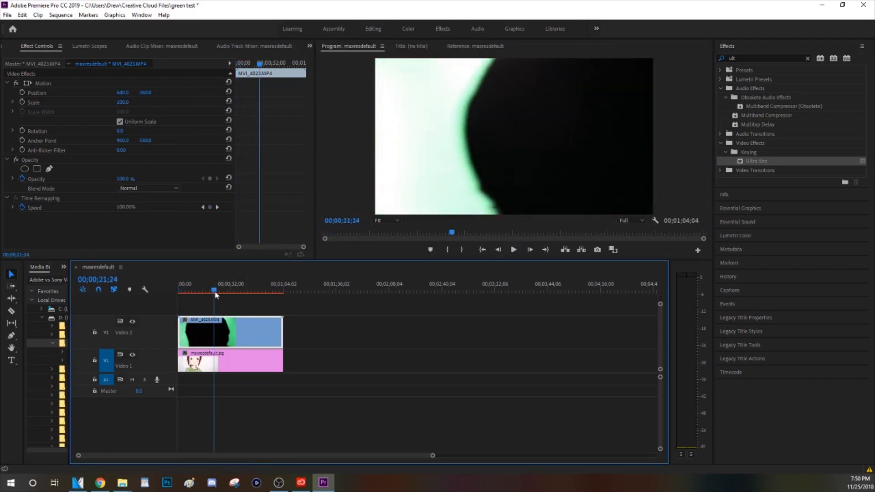
left_click(514, 250)
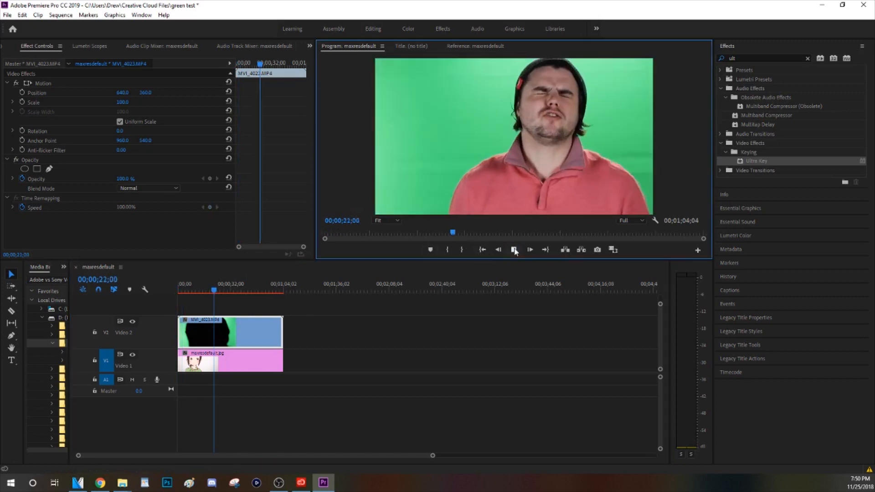
left_click(529, 250)
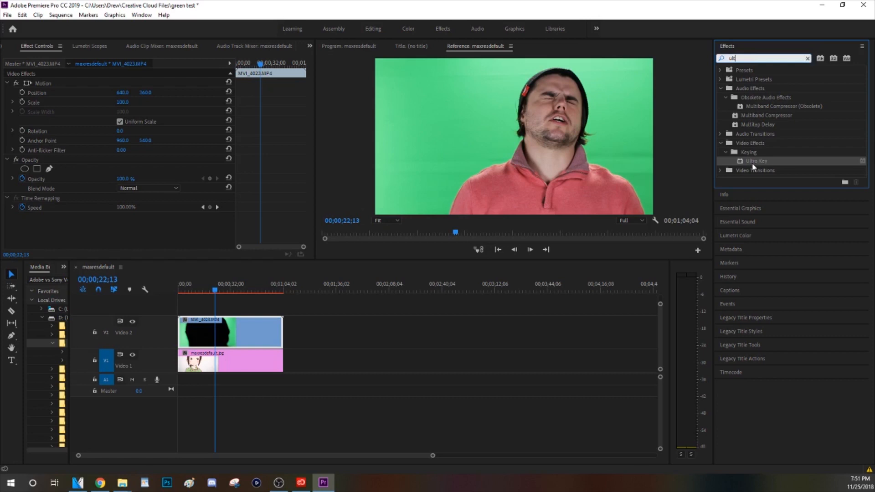
mouse_move(770, 167)
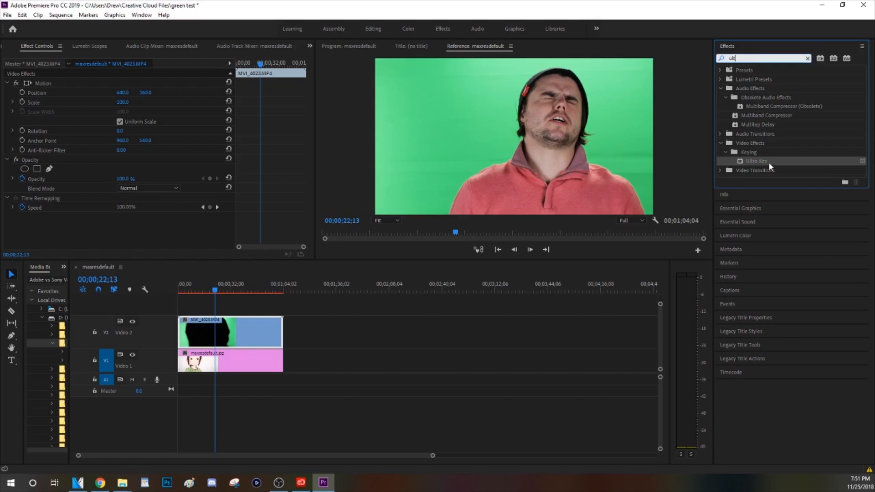
mouse_move(772, 166)
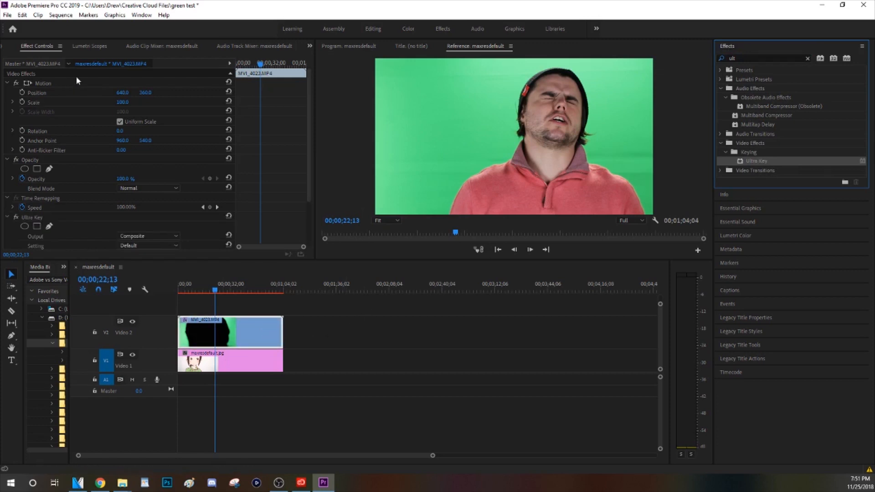
scroll("down", 3)
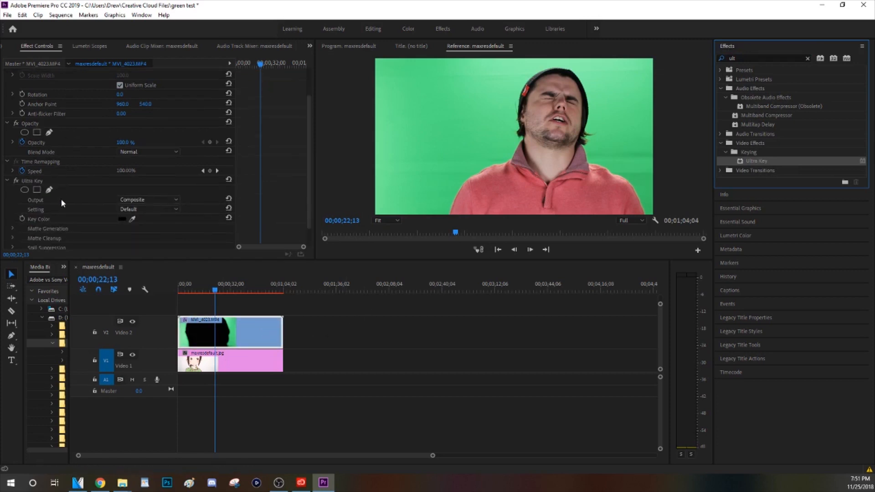
scroll("down", 3)
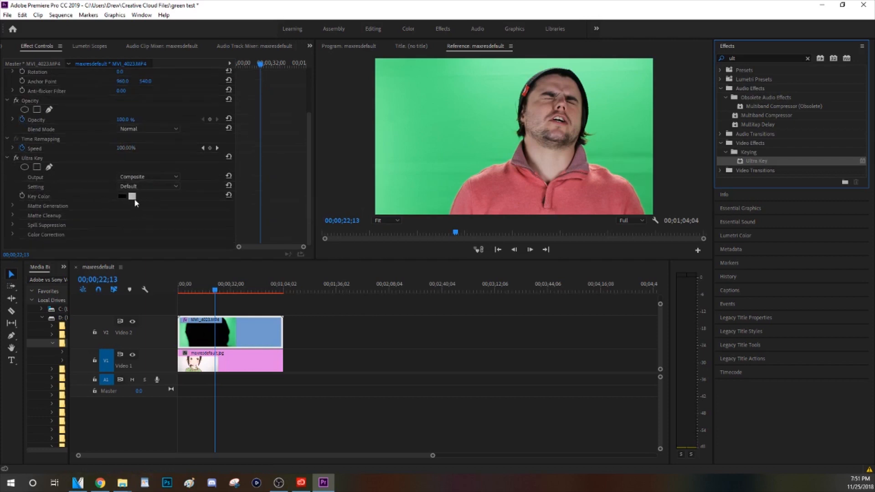
Eyedrop the green background as Key Color and expand the matte and spill sections
left_click(501, 91)
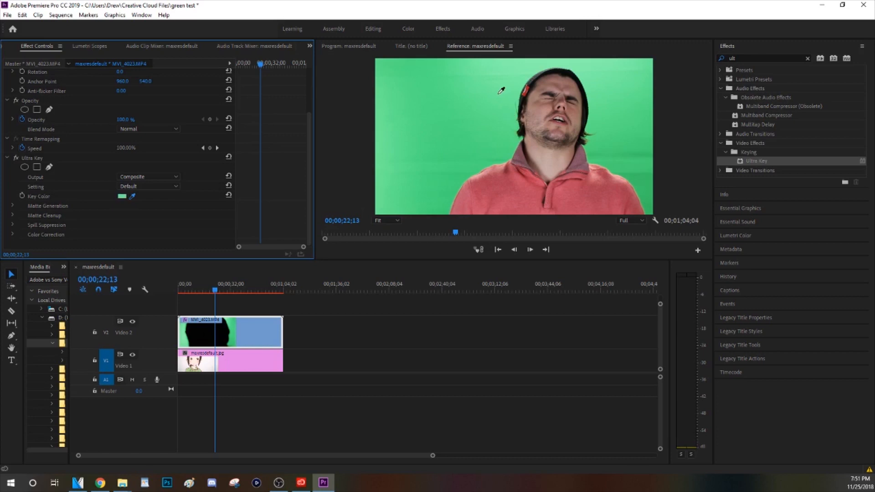
mouse_move(507, 147)
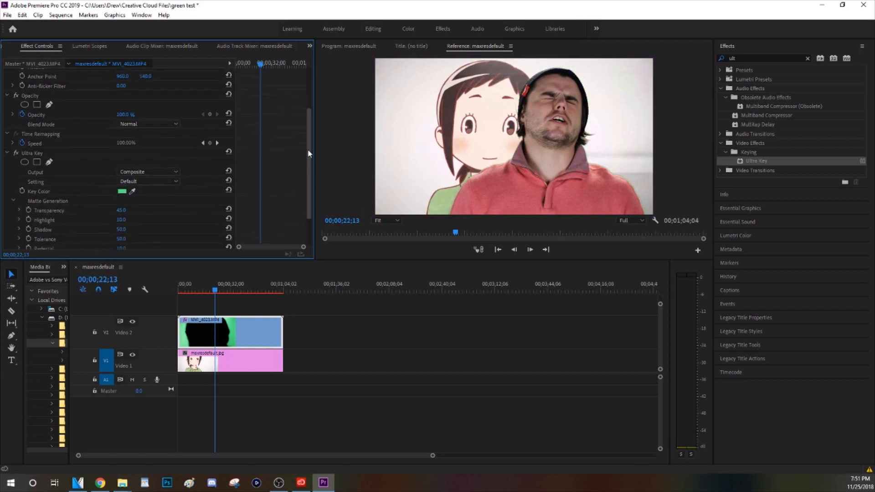
scroll("down", 3)
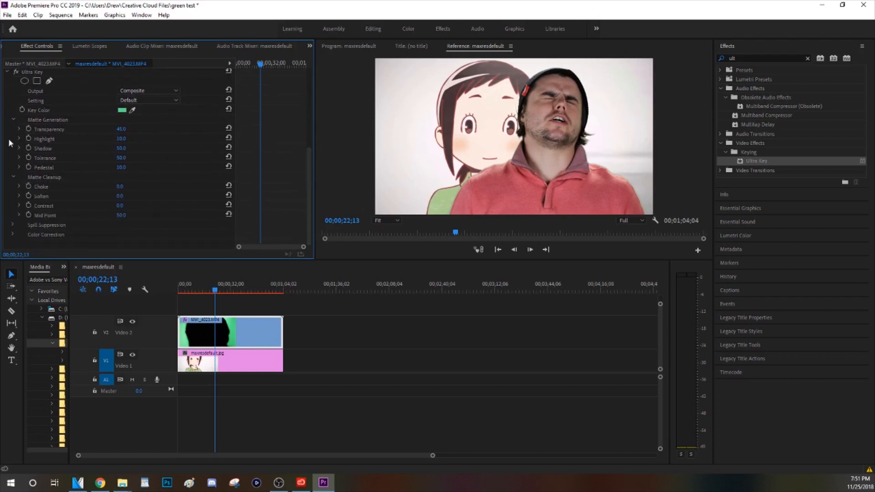
left_click(13, 225)
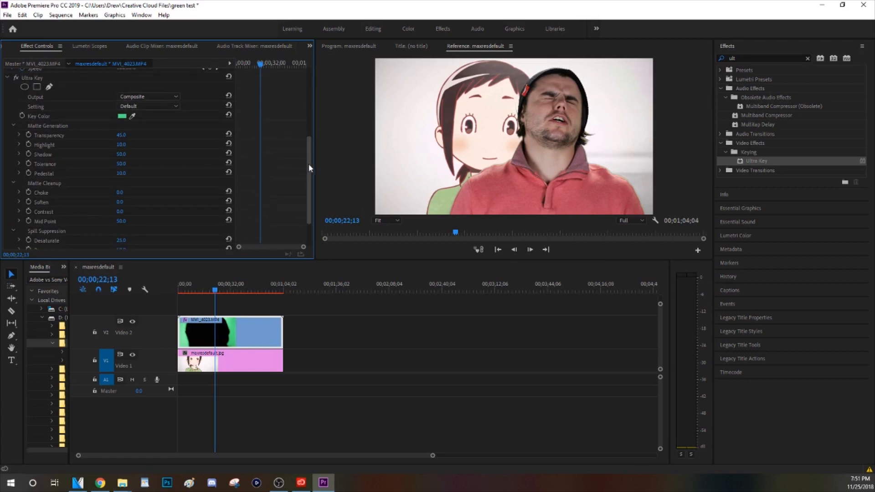
In the Reference monitor, set Matte Generation Shadow 62, Tolerance 0, Pedestal 99
scroll("down", 3)
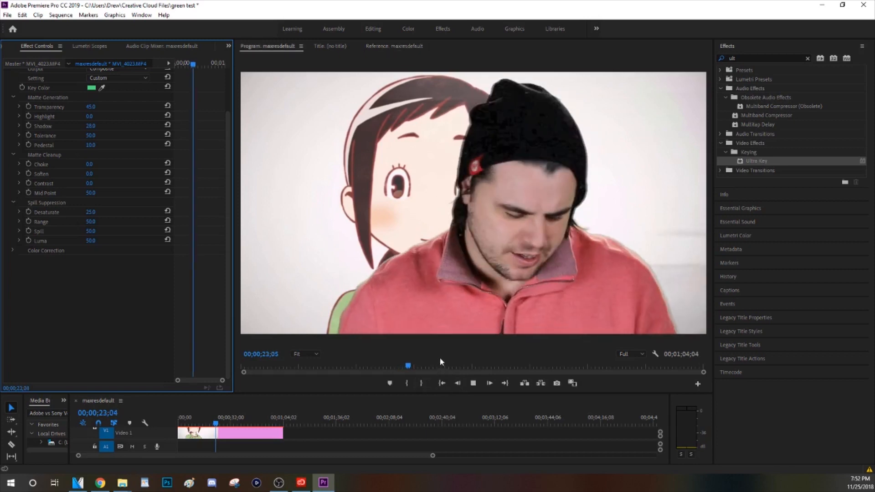
left_click(393, 45)
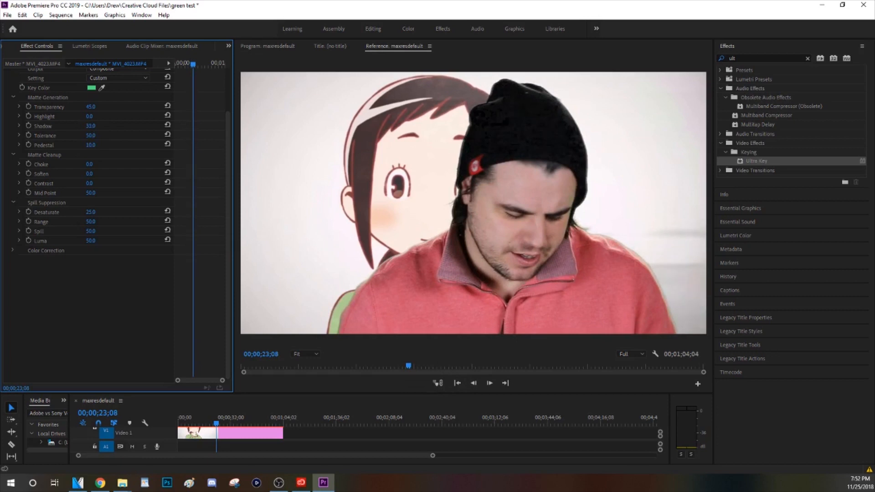
left_click(91, 126)
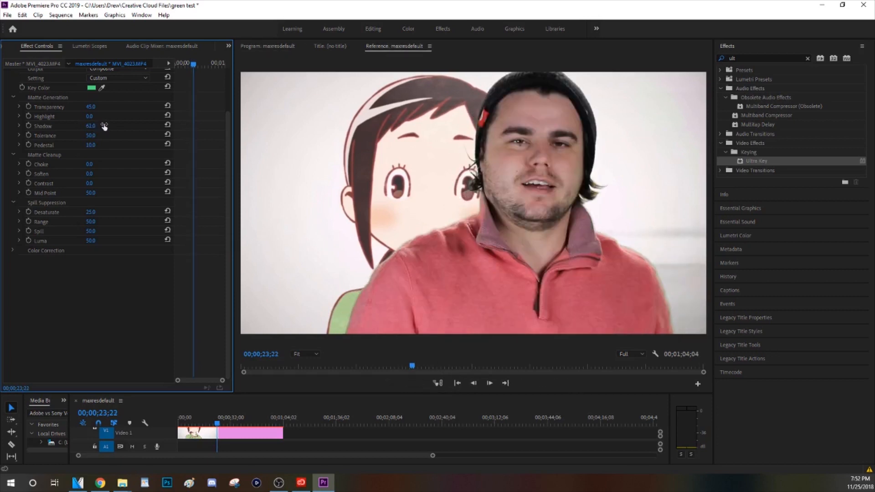
left_click_drag(91, 135, 104, 126)
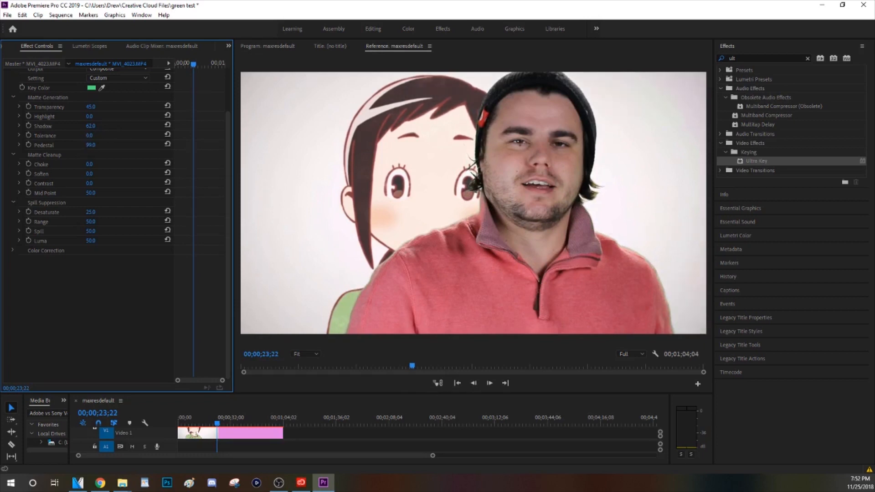
left_click(90, 145)
type("100")
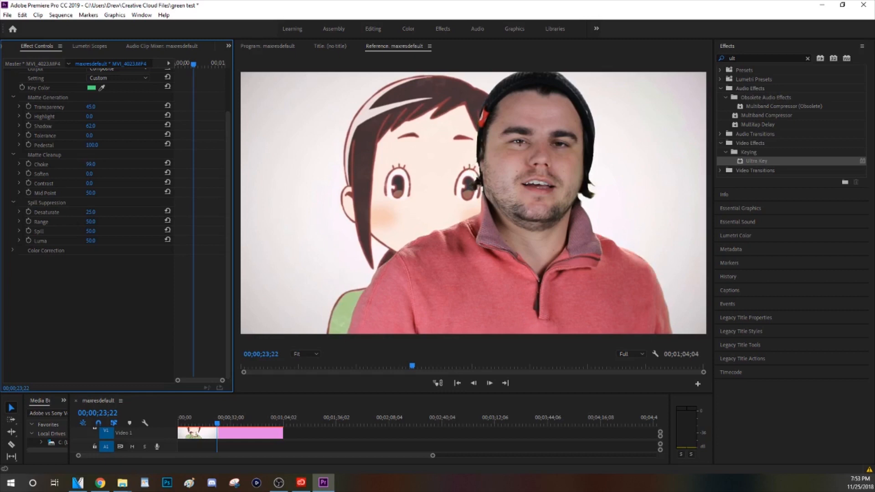
Set Choke 61 and Soften 16, then scrub spill Desaturate up to 80 and back down
left_click(90, 164)
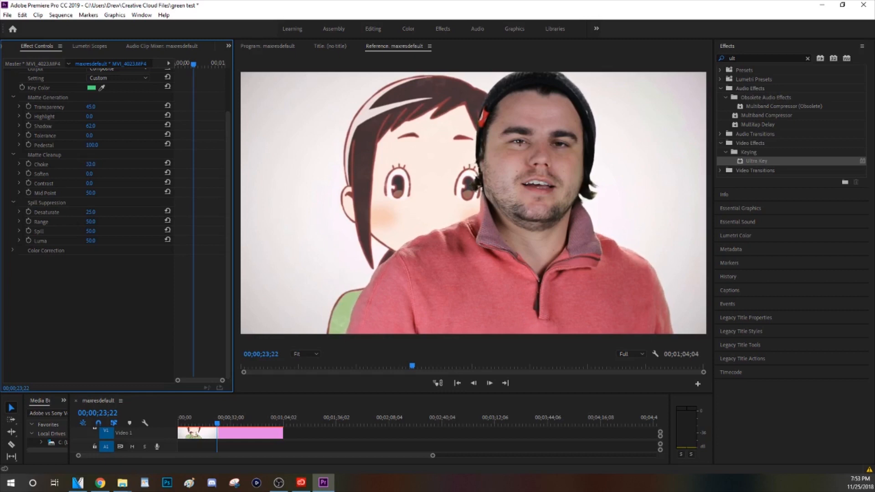
left_click(90, 163)
type("61")
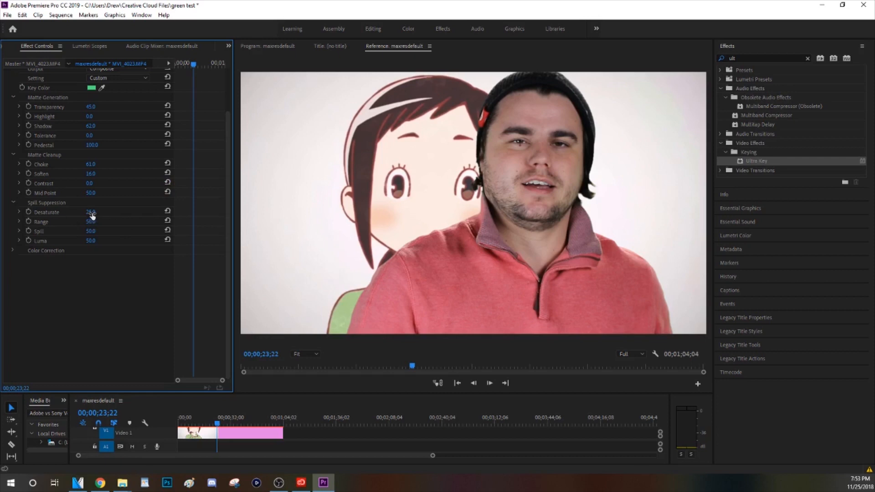
left_click_drag(92, 215, 167, 220)
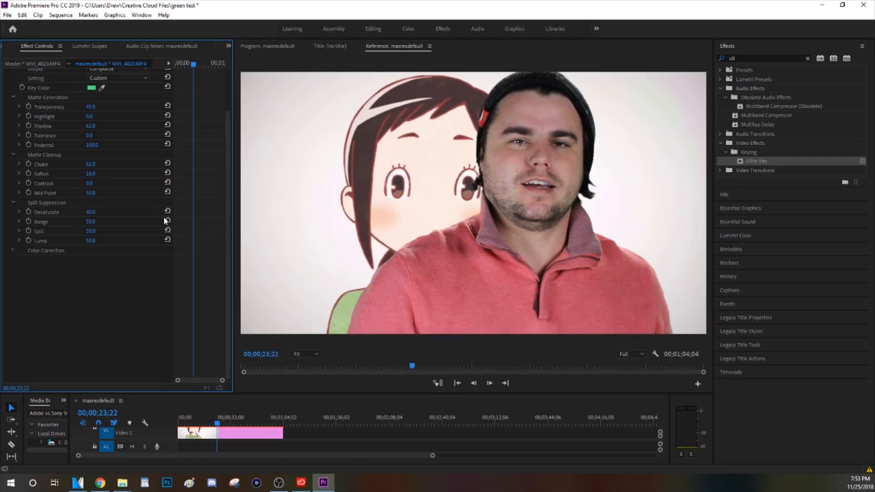
left_click_drag(91, 211, 90, 211)
type("25")
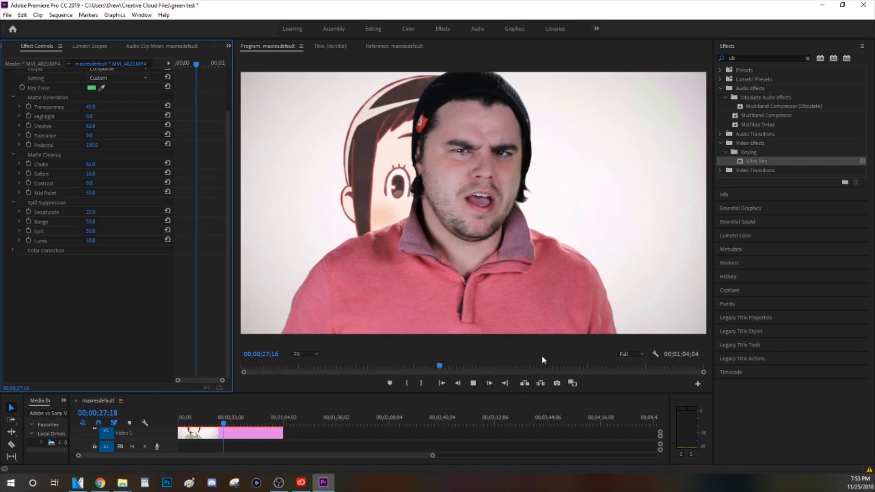
Play the keyed clip in the Program monitor to review the Ultra Key composite
left_click(488, 383)
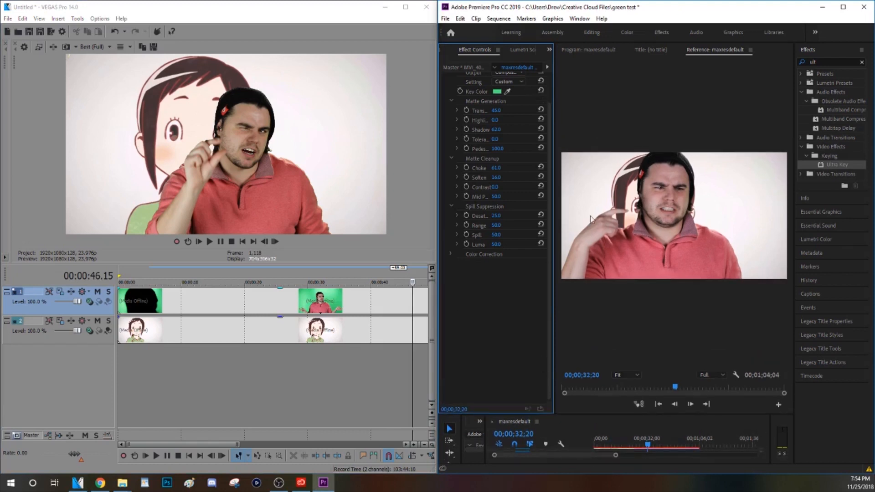
mouse_move(453, 78)
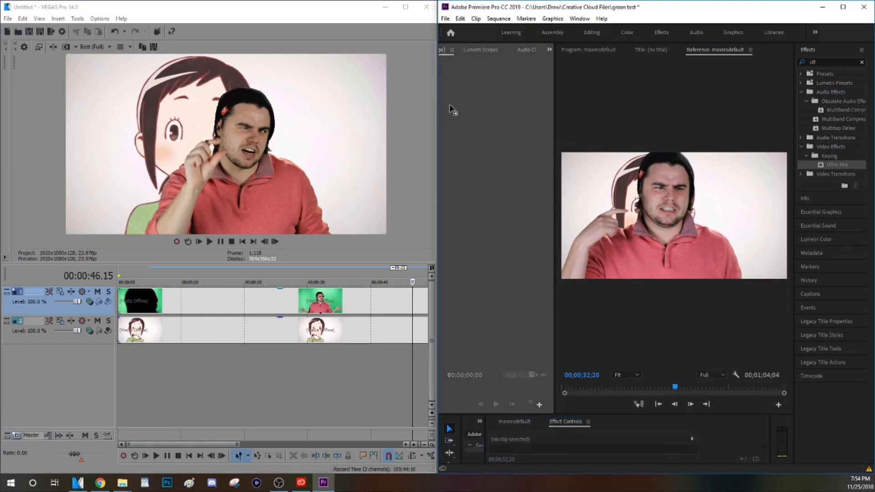
Move Effect Controls to the lower panel group and close upper-left panels to enlarge the Reference monitor
left_click(463, 50)
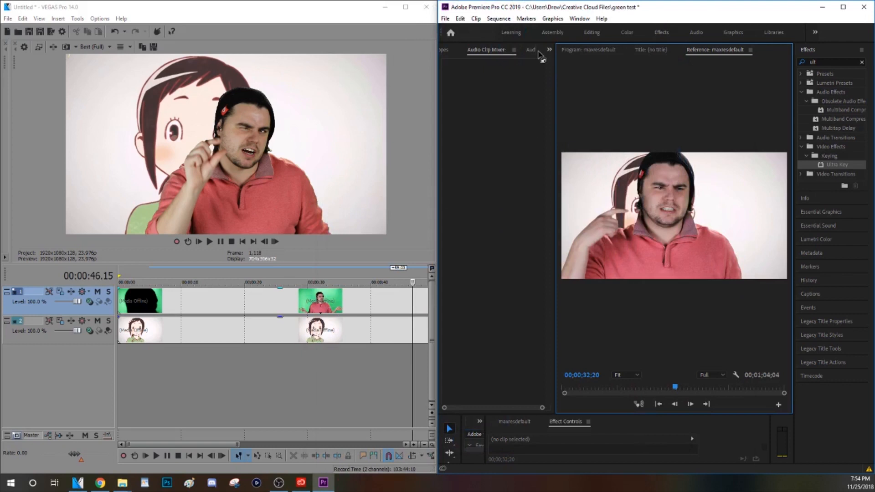
left_click(540, 51)
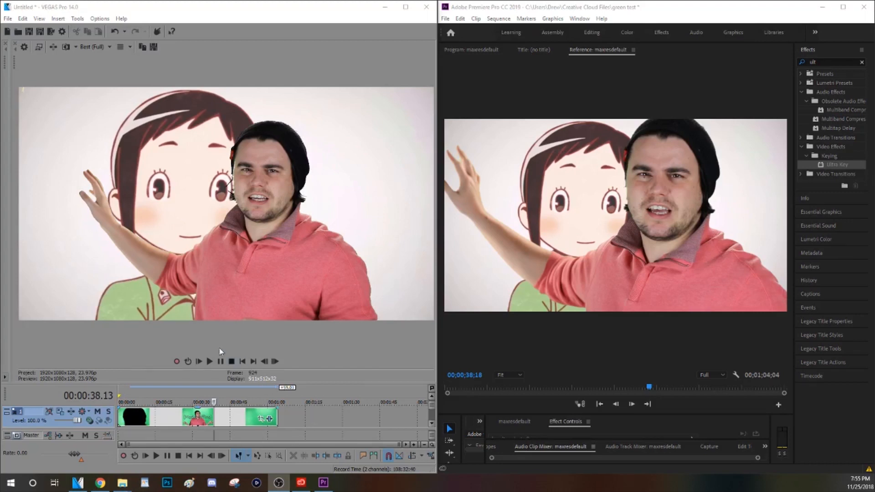
mouse_move(626, 267)
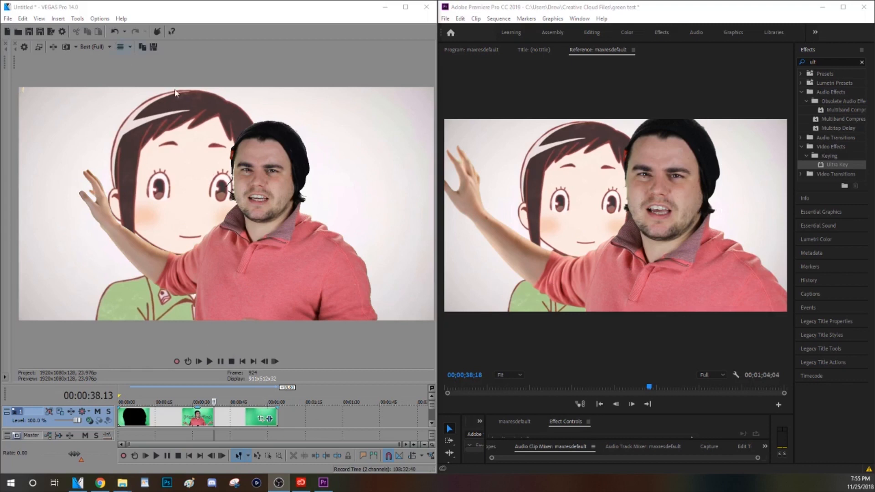
mouse_move(228, 147)
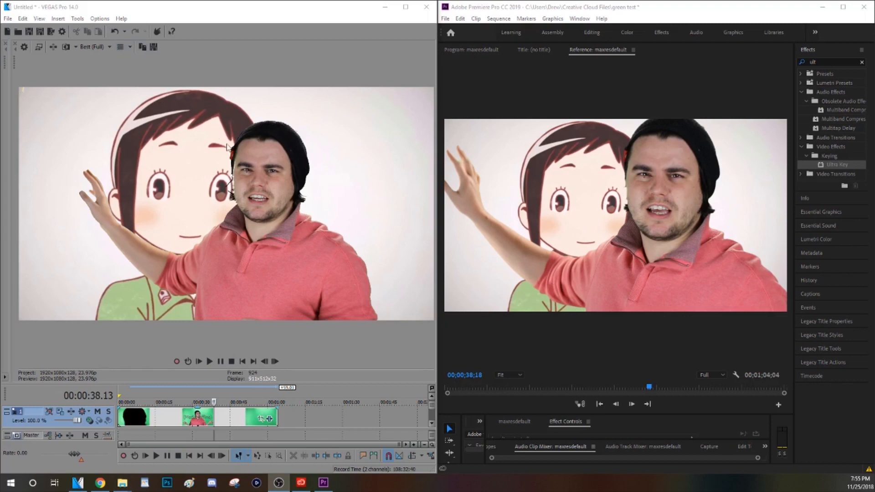
mouse_move(187, 236)
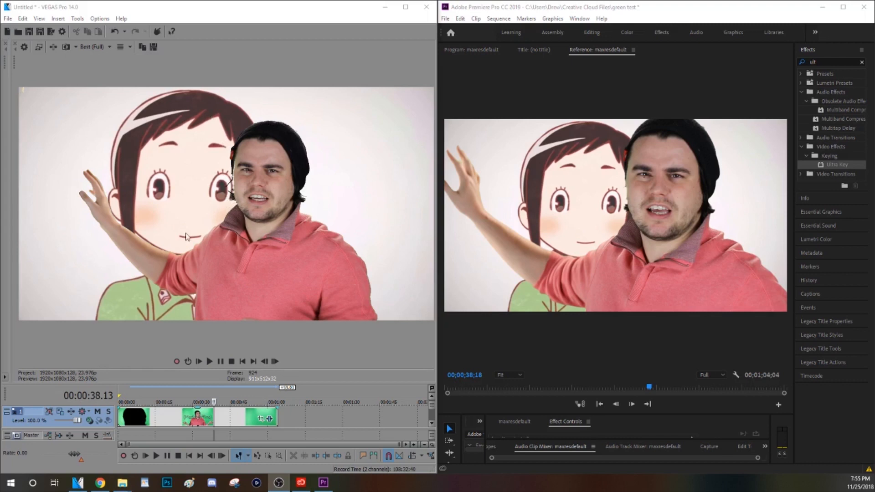
mouse_move(111, 222)
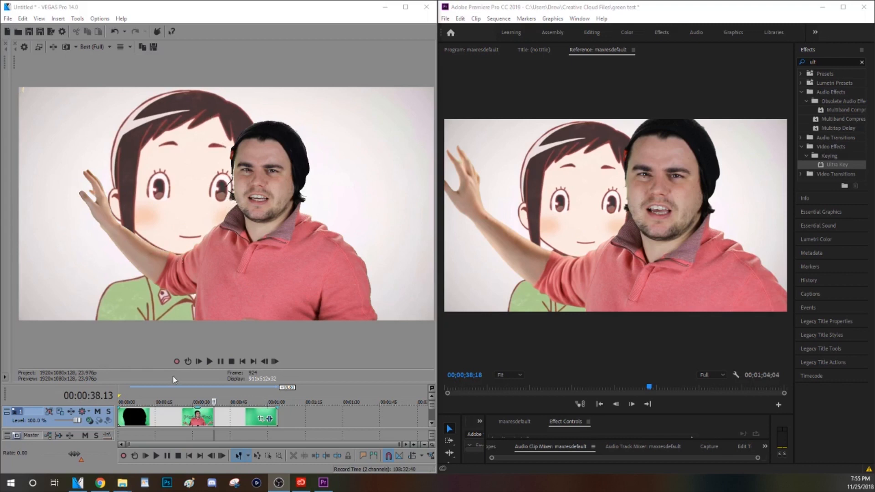
mouse_move(627, 191)
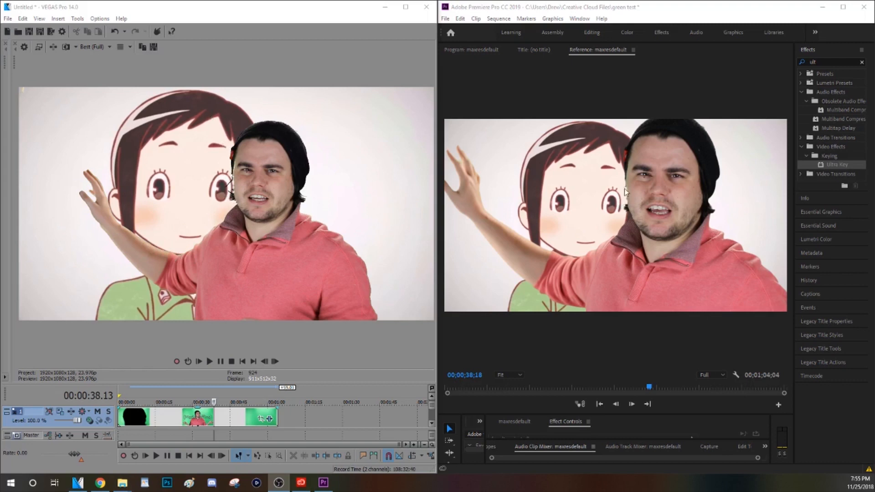
mouse_move(627, 213)
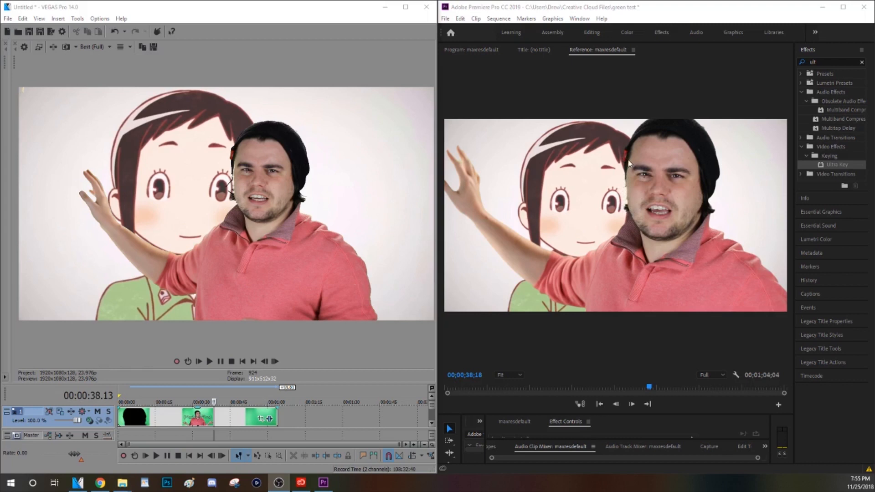
mouse_move(234, 208)
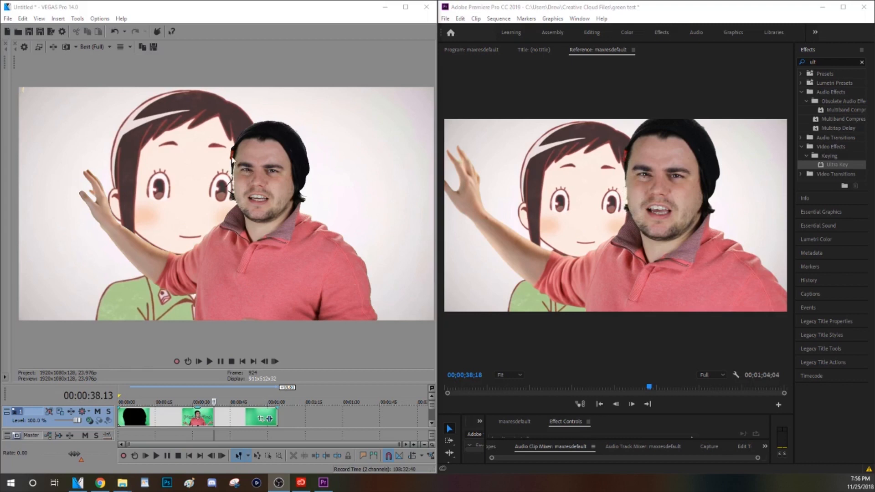
mouse_move(610, 254)
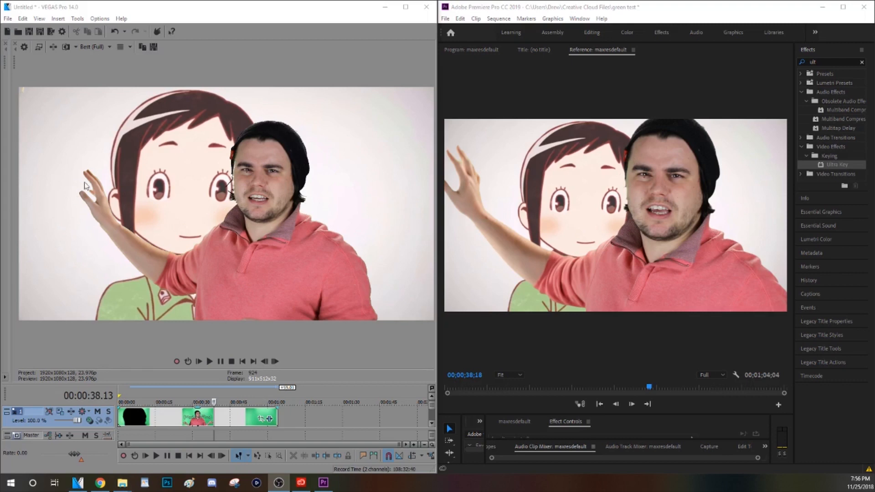
mouse_move(692, 204)
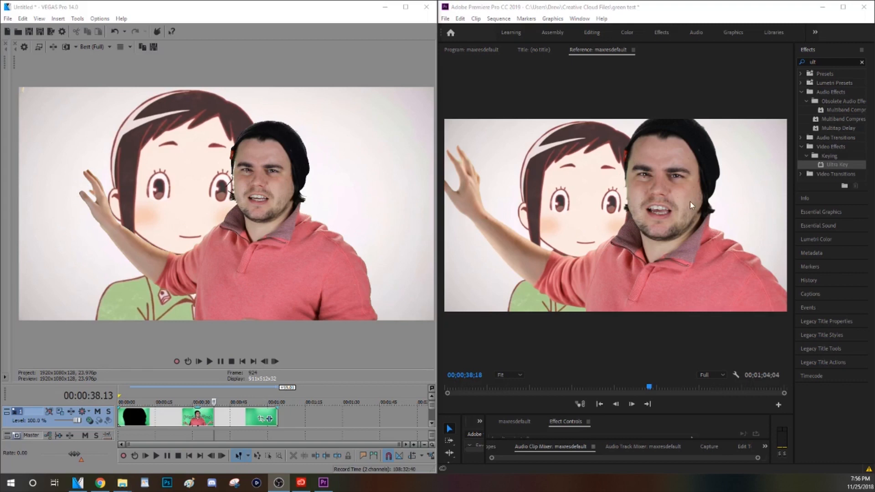
mouse_move(682, 234)
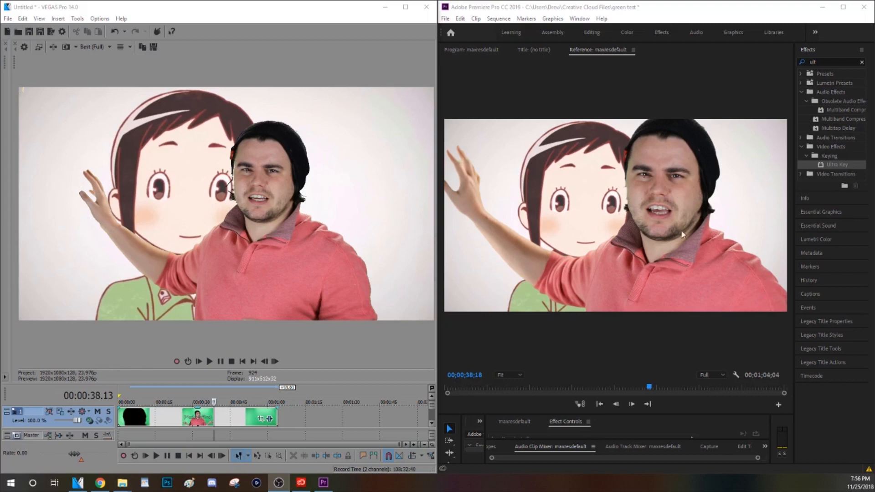
mouse_move(470, 196)
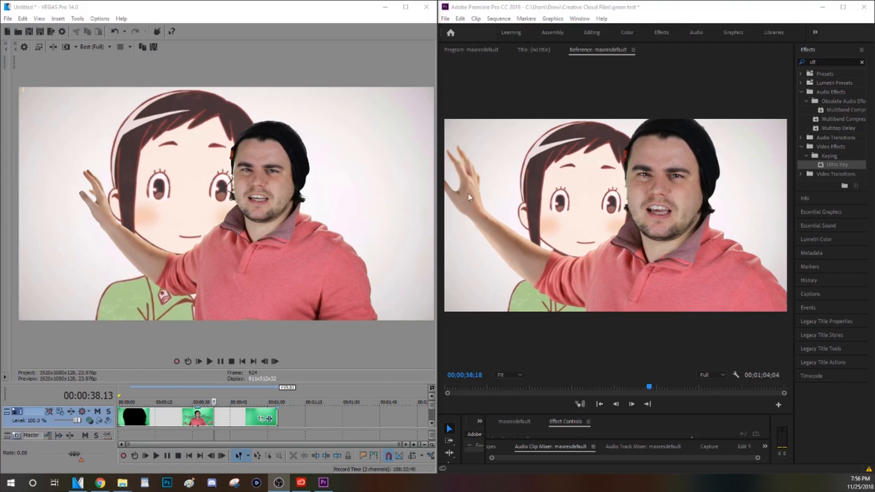
mouse_move(502, 221)
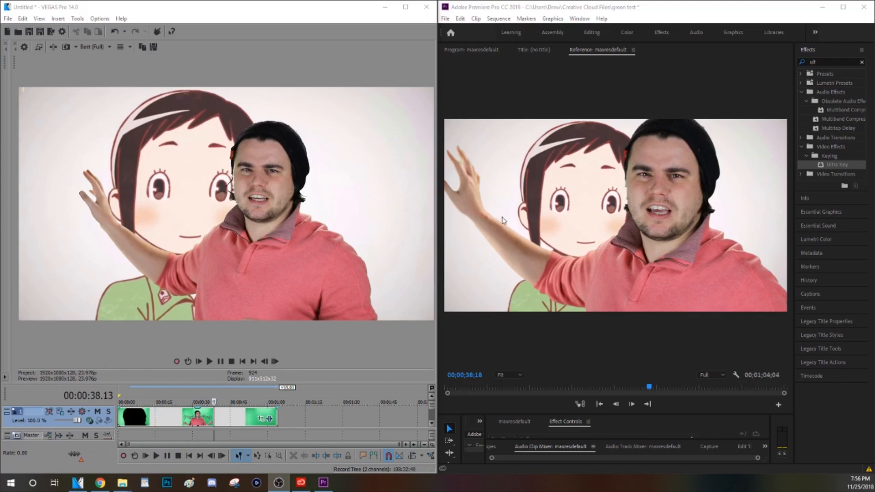
mouse_move(585, 274)
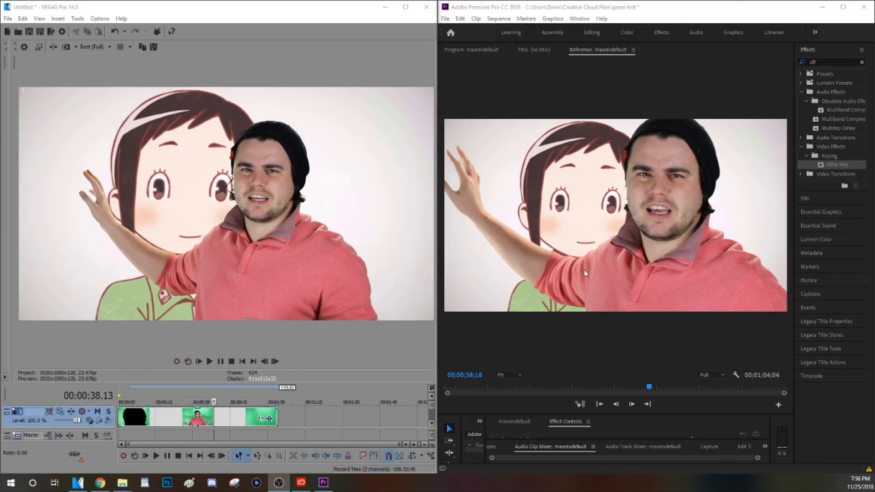
mouse_move(716, 219)
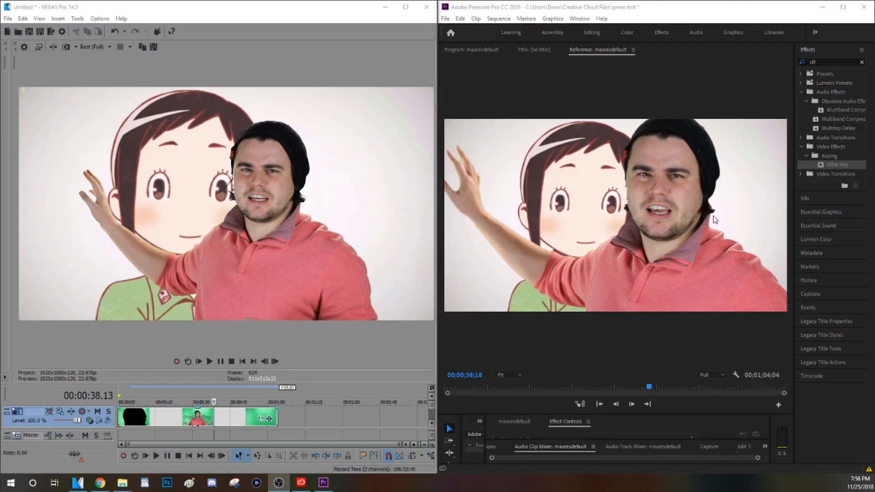
mouse_move(328, 192)
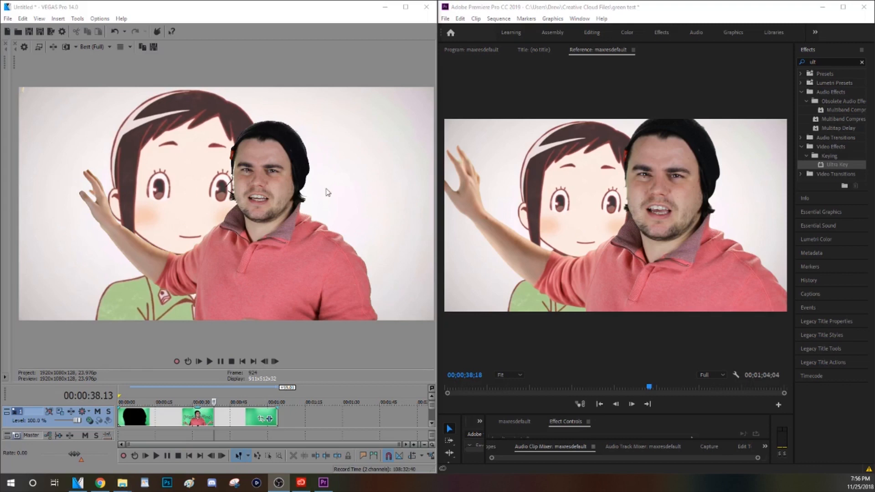
mouse_move(261, 186)
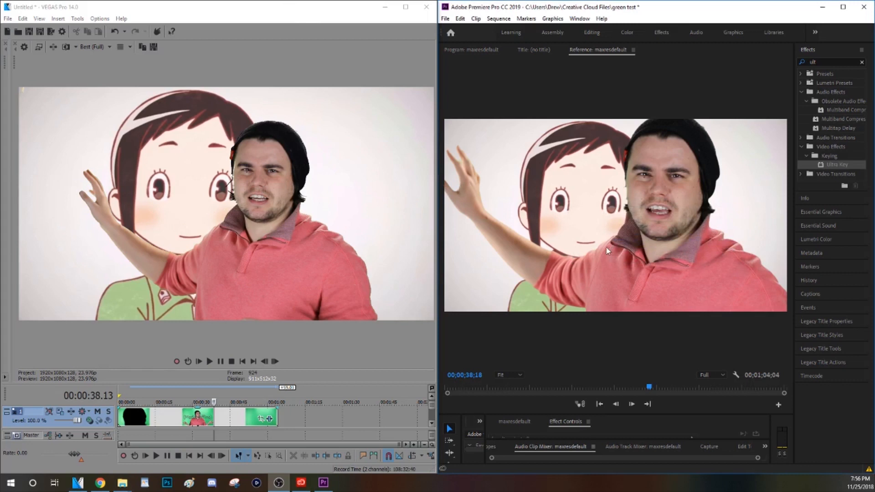
mouse_move(251, 193)
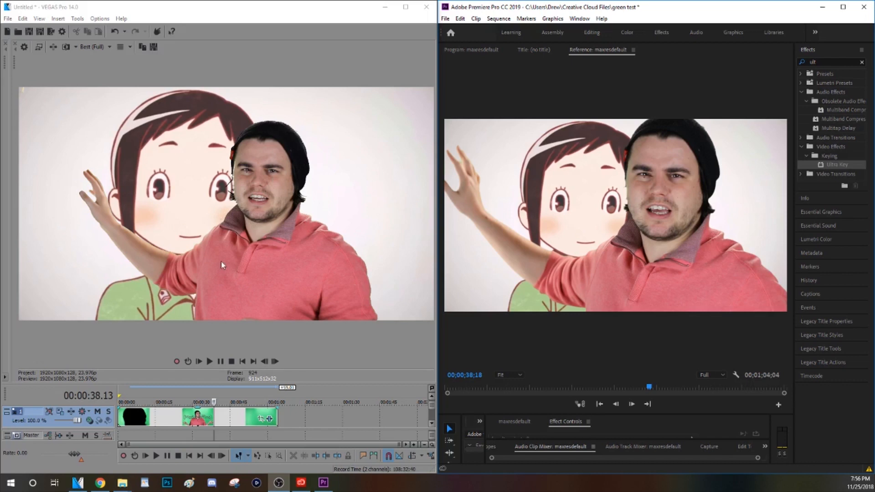
mouse_move(266, 217)
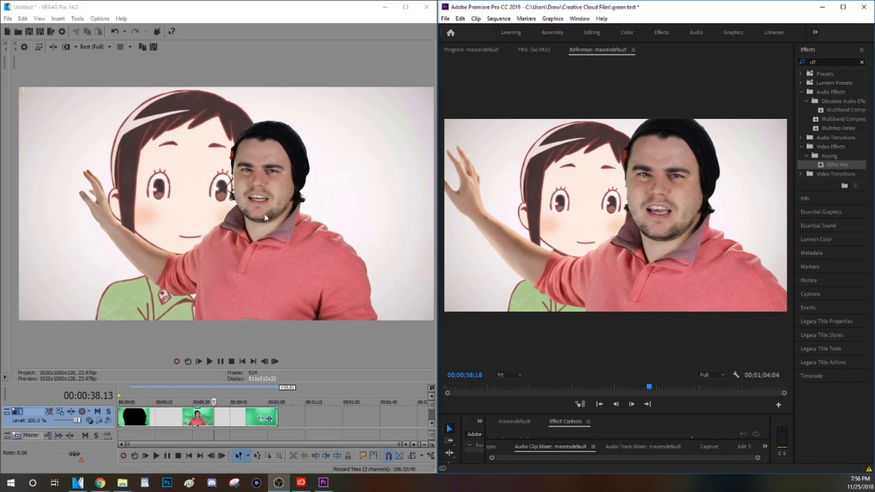
mouse_move(208, 221)
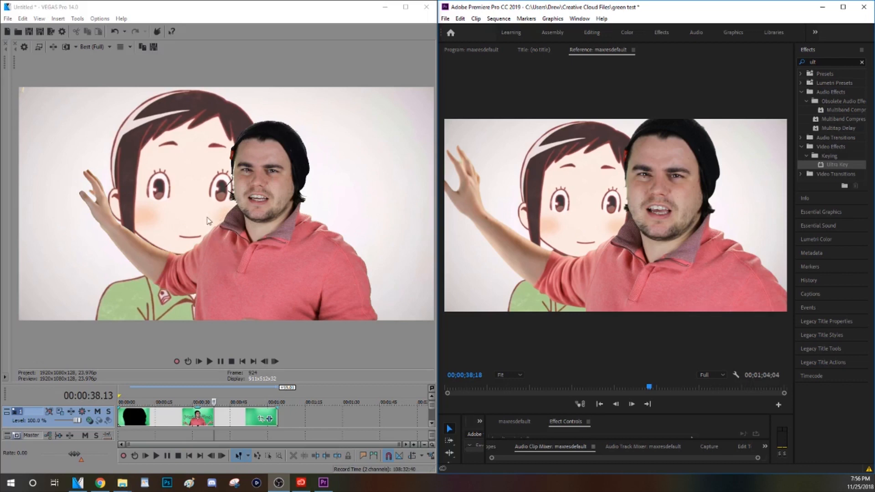
mouse_move(213, 244)
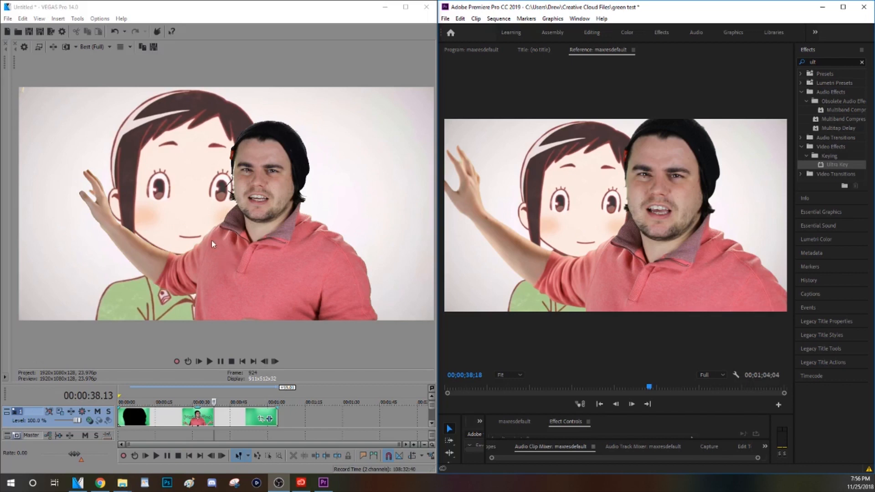
mouse_move(571, 207)
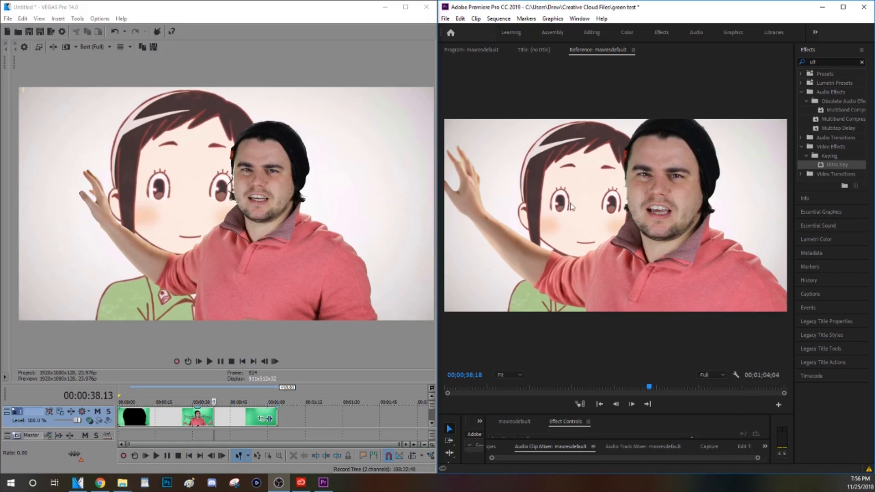
mouse_move(591, 155)
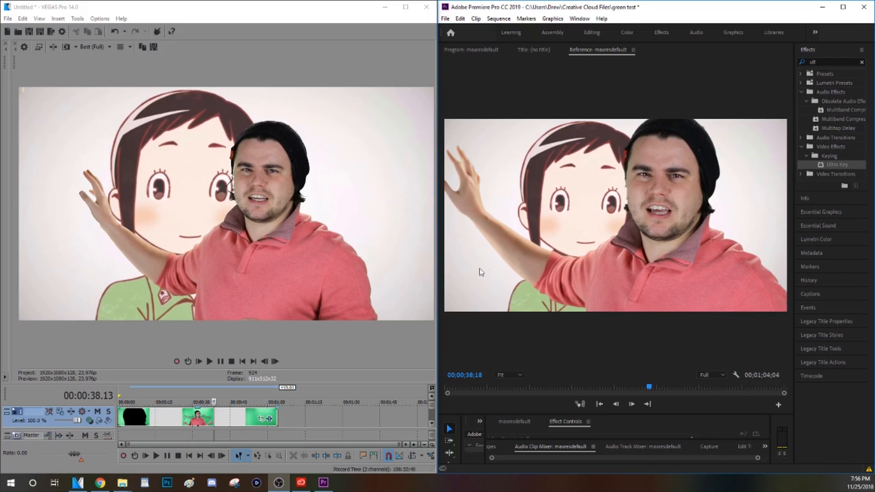
mouse_move(411, 205)
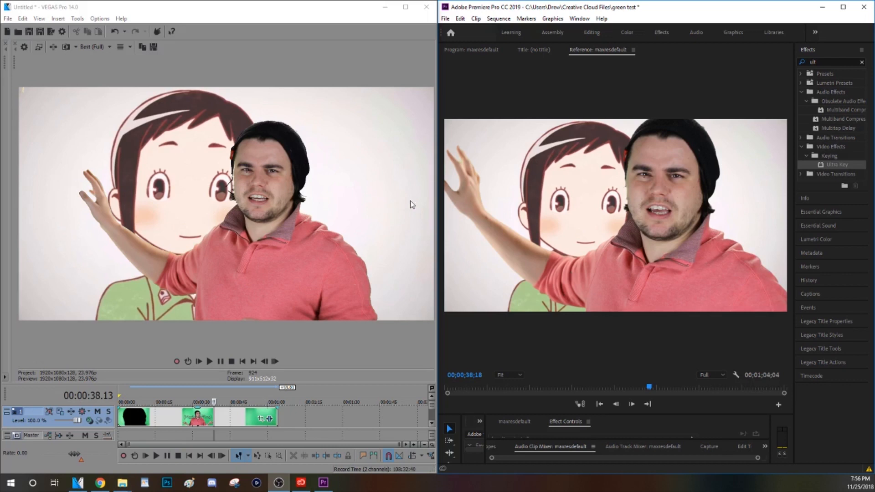
mouse_move(625, 251)
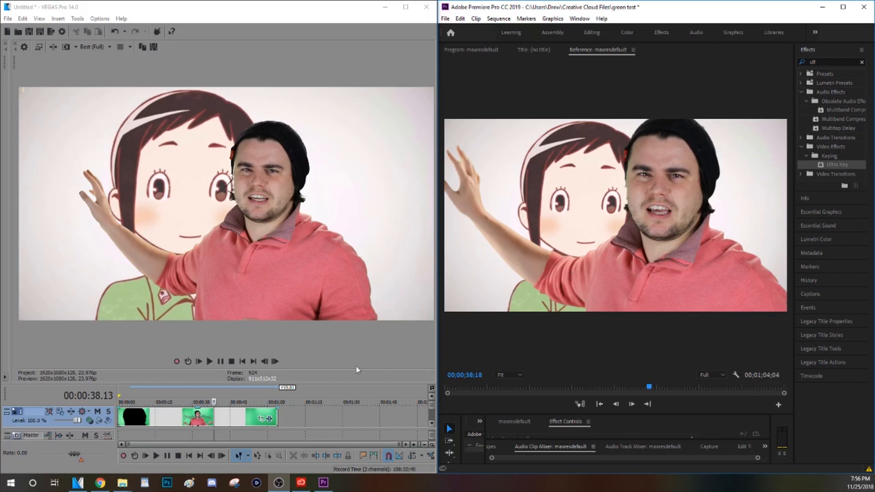
mouse_move(741, 259)
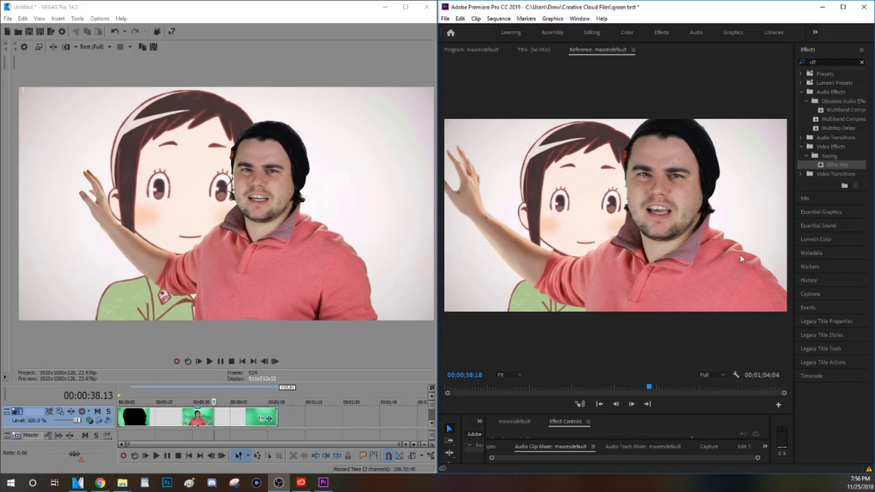
mouse_move(616, 404)
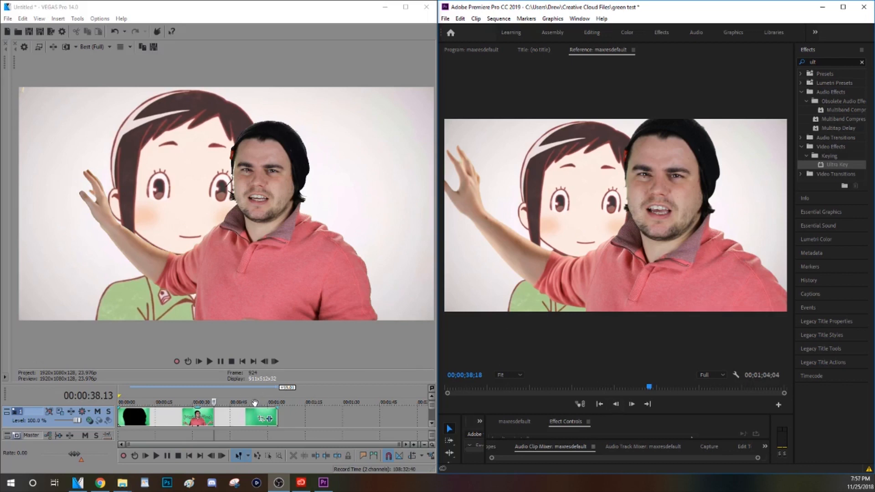
mouse_move(589, 283)
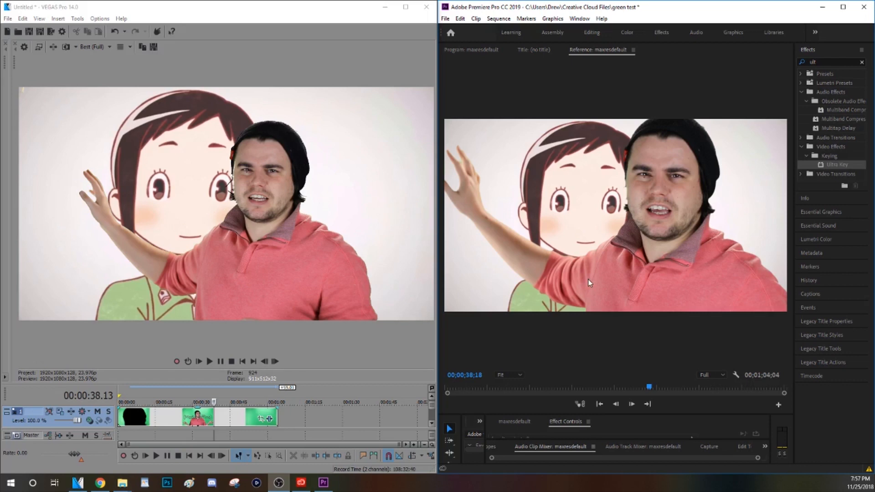
mouse_move(234, 189)
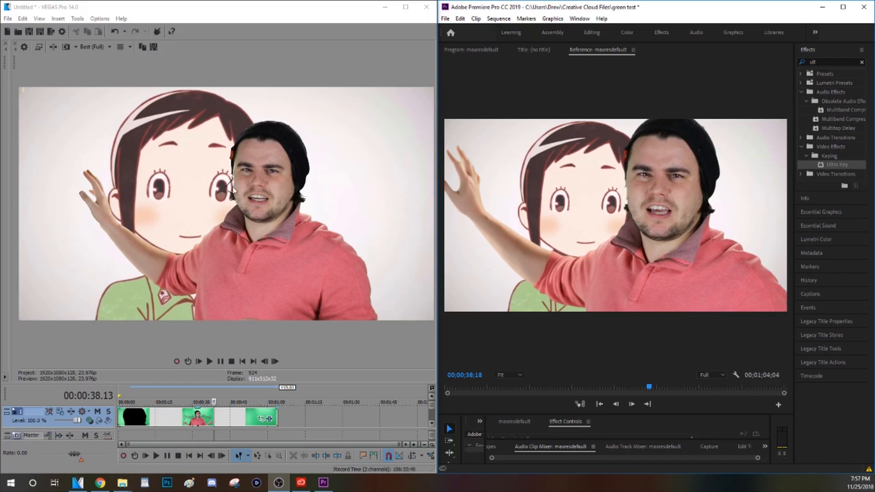
mouse_move(247, 157)
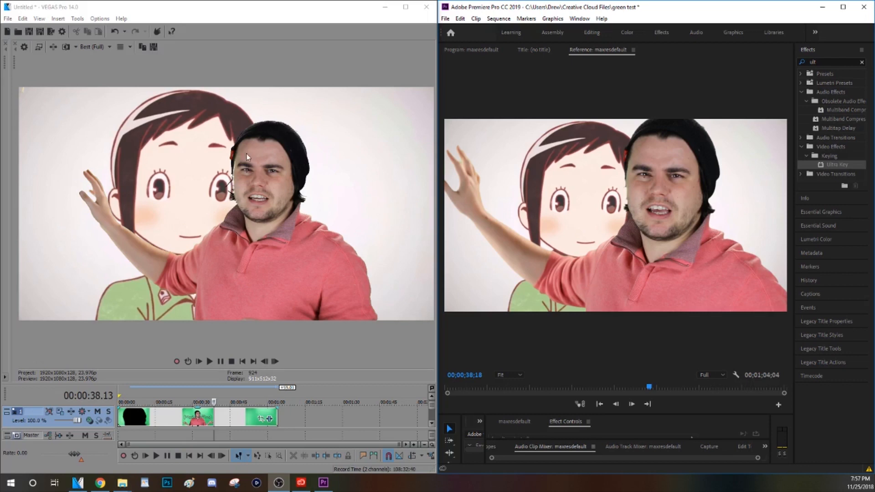
left_click(268, 420)
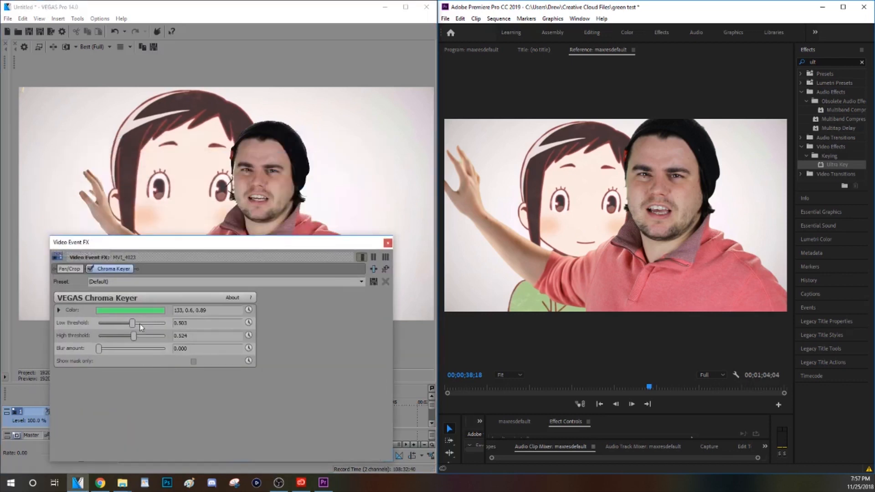
Adjust the Chroma Keyer Low threshold back to 0.500 and close the Video Event FX window
left_click_drag(132, 323, 122, 323)
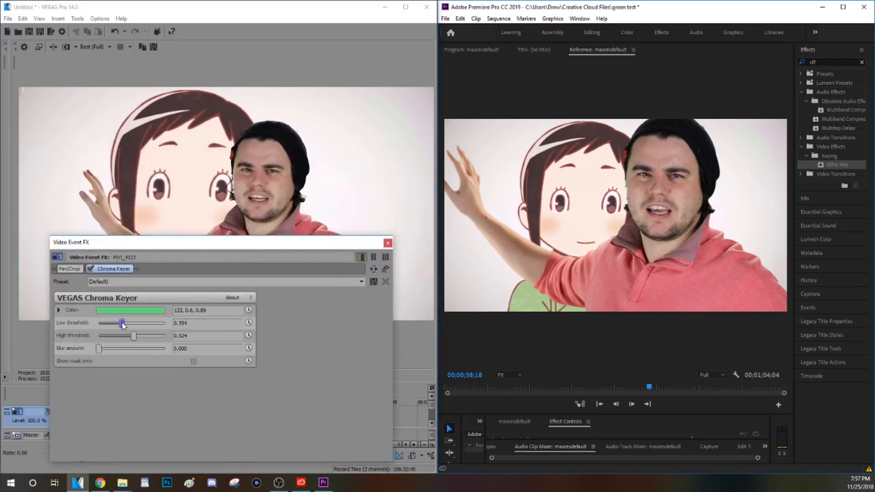
left_click_drag(122, 323, 125, 323)
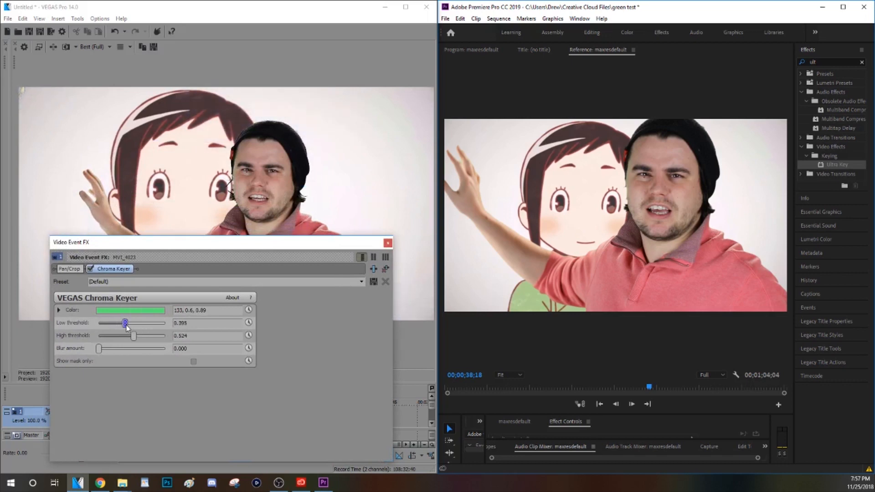
left_click_drag(125, 324, 130, 323)
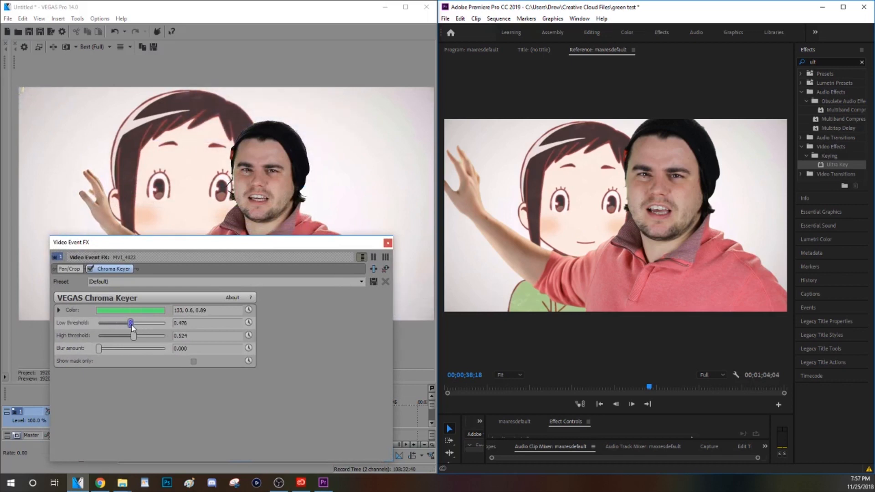
left_click_drag(132, 323, 122, 323)
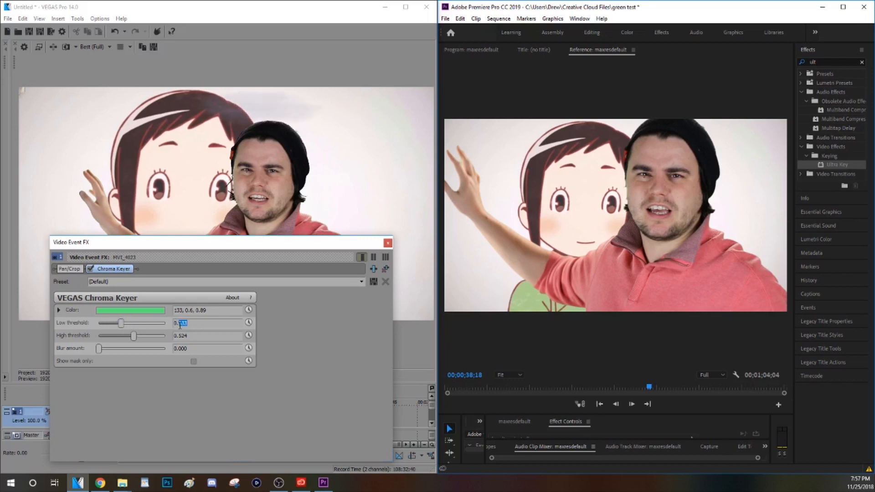
left_click_drag(121, 323, 132, 323)
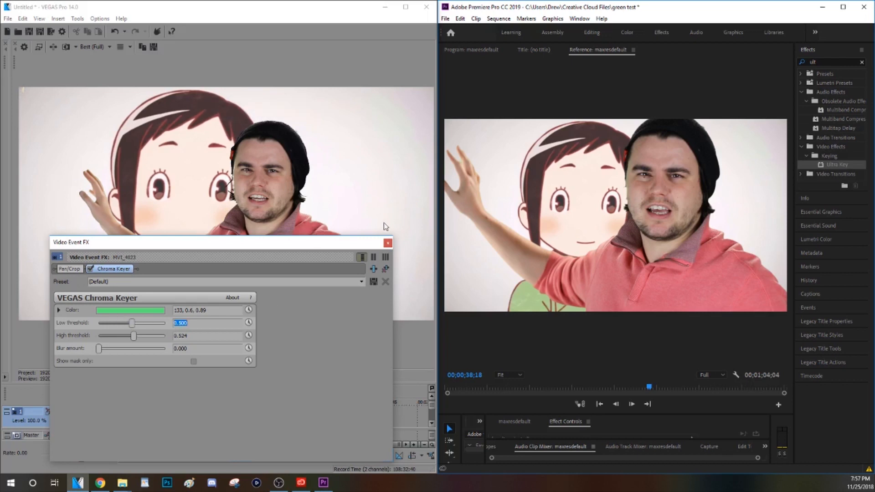
left_click(388, 242)
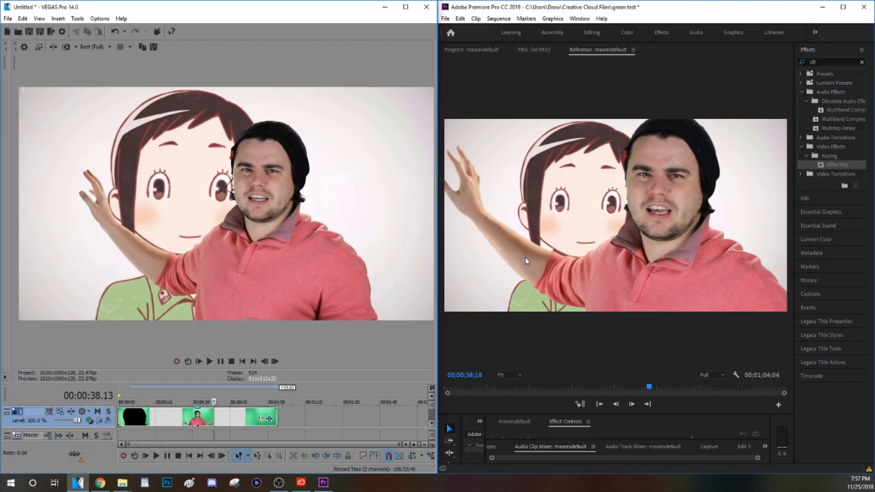
mouse_move(361, 218)
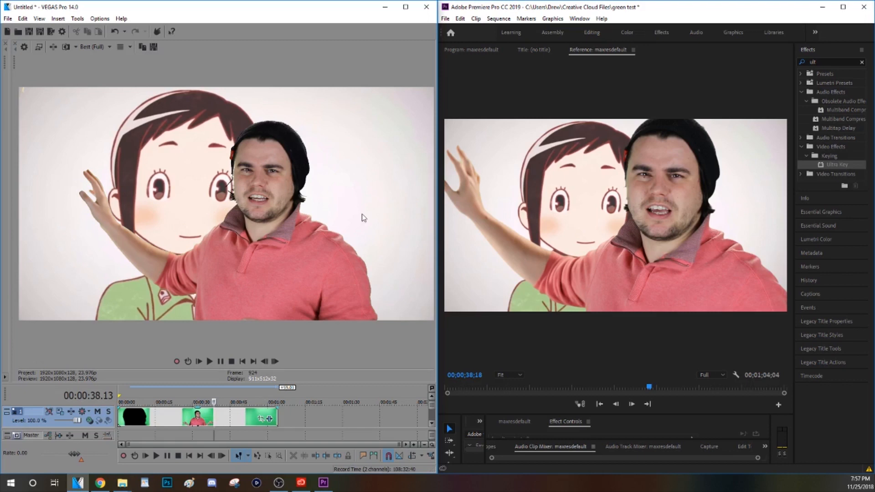
mouse_move(507, 324)
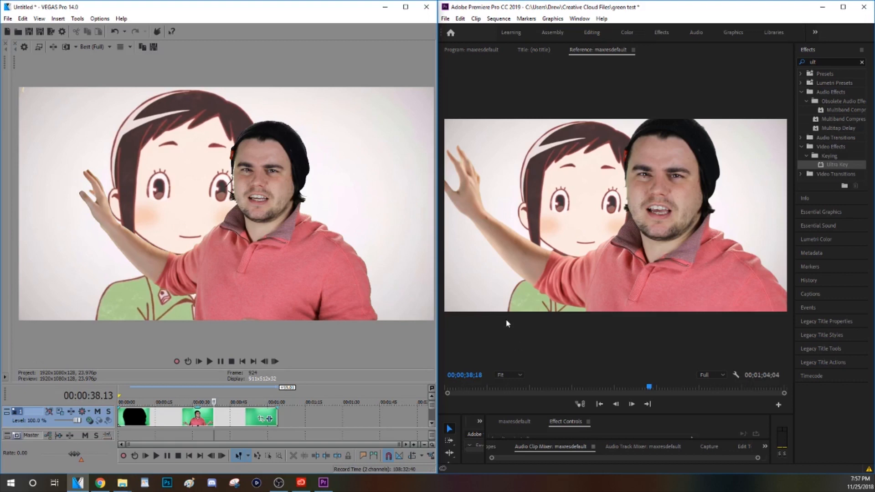
mouse_move(426, 6)
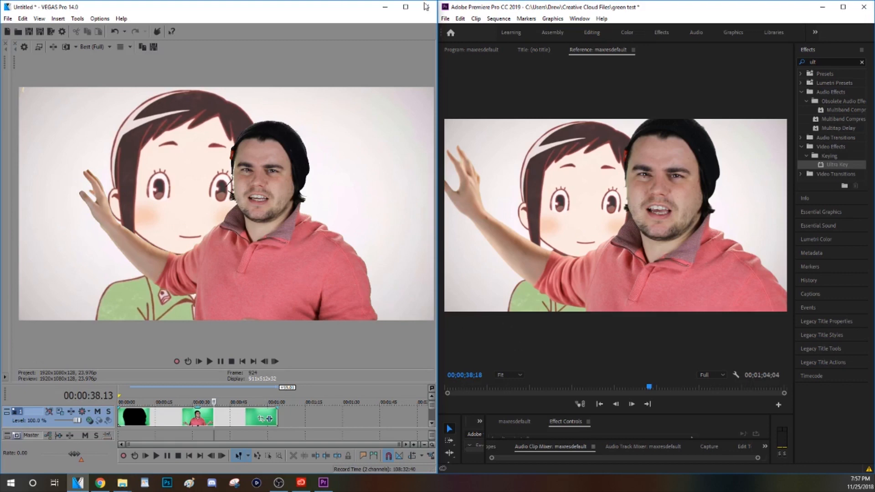